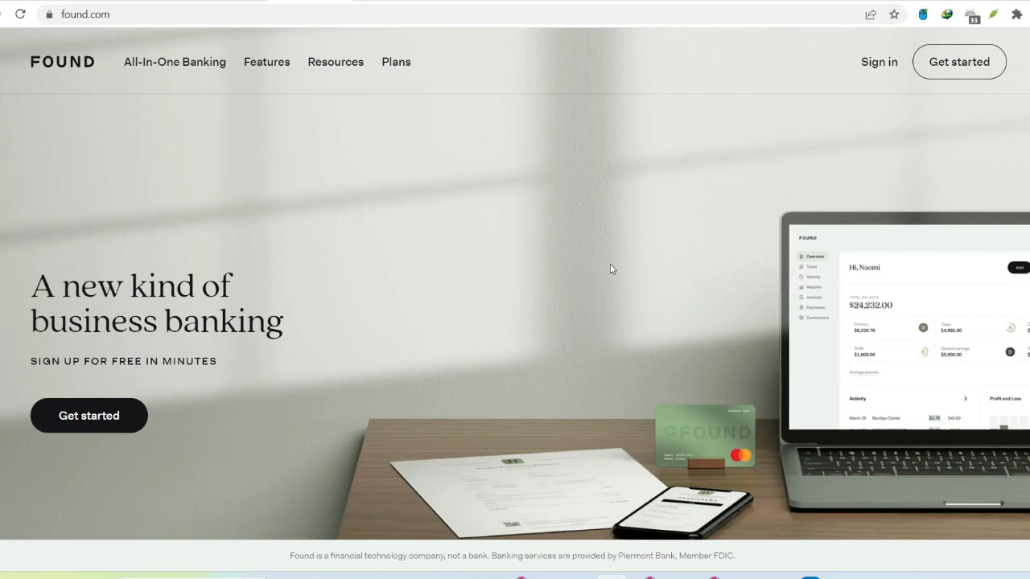
scroll(down, 3)
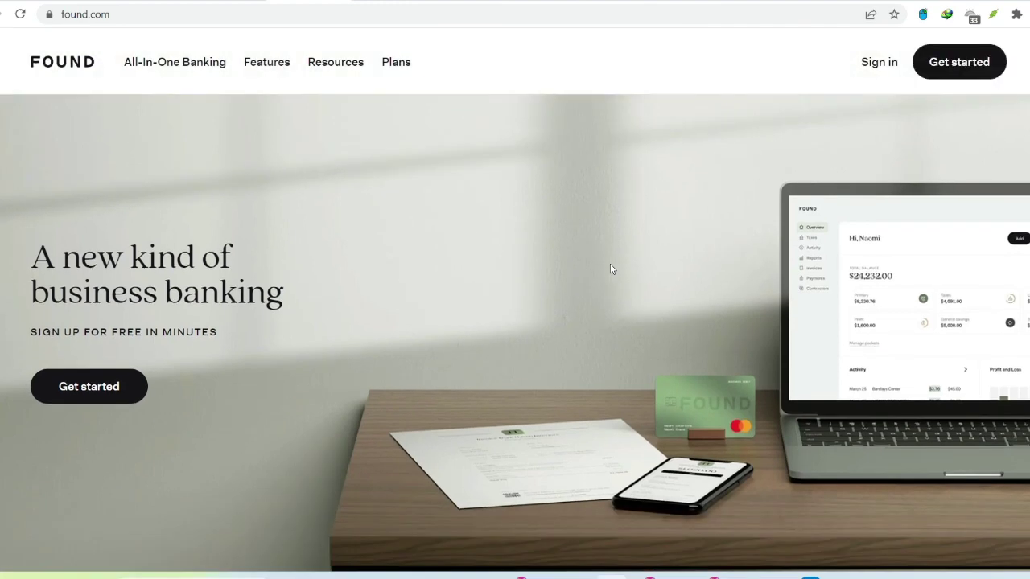
scroll(down, 3)
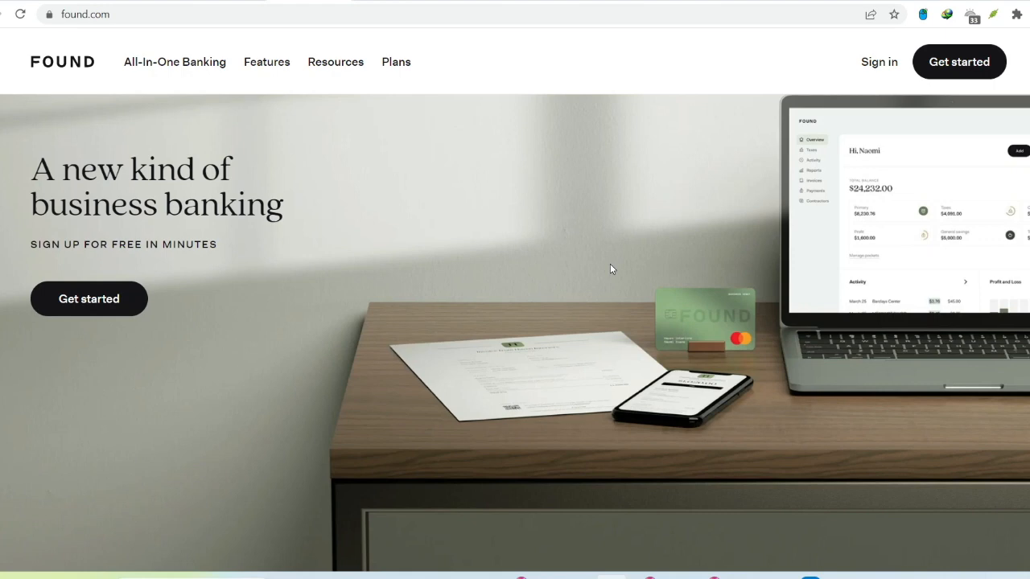
scroll(down, 3)
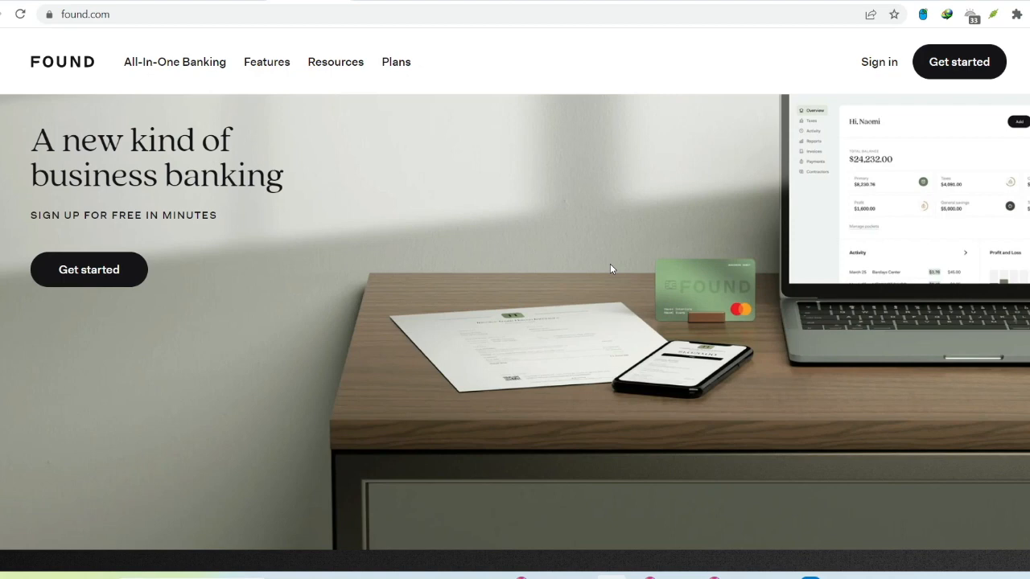
scroll(down, 3)
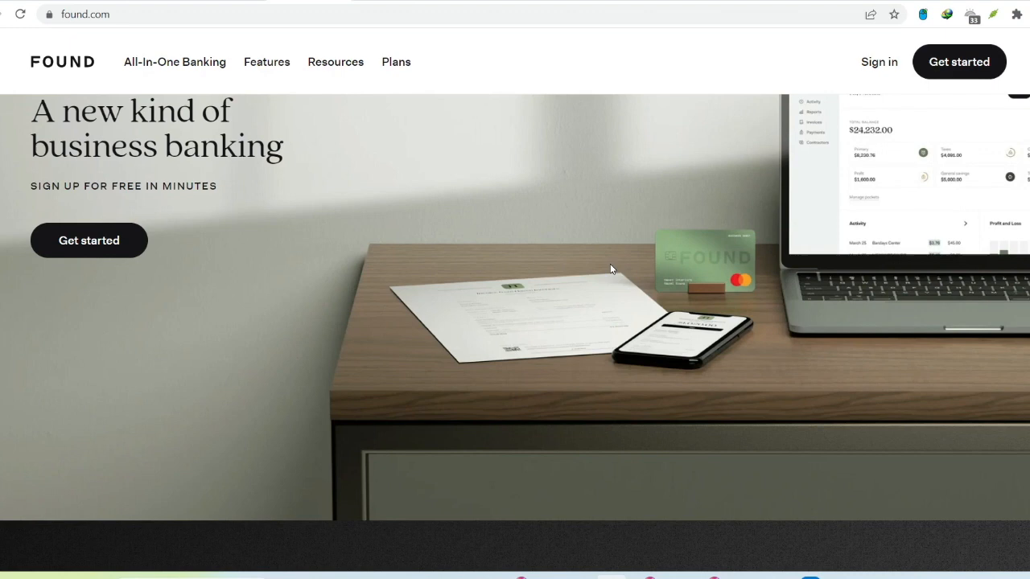
scroll(down, 3)
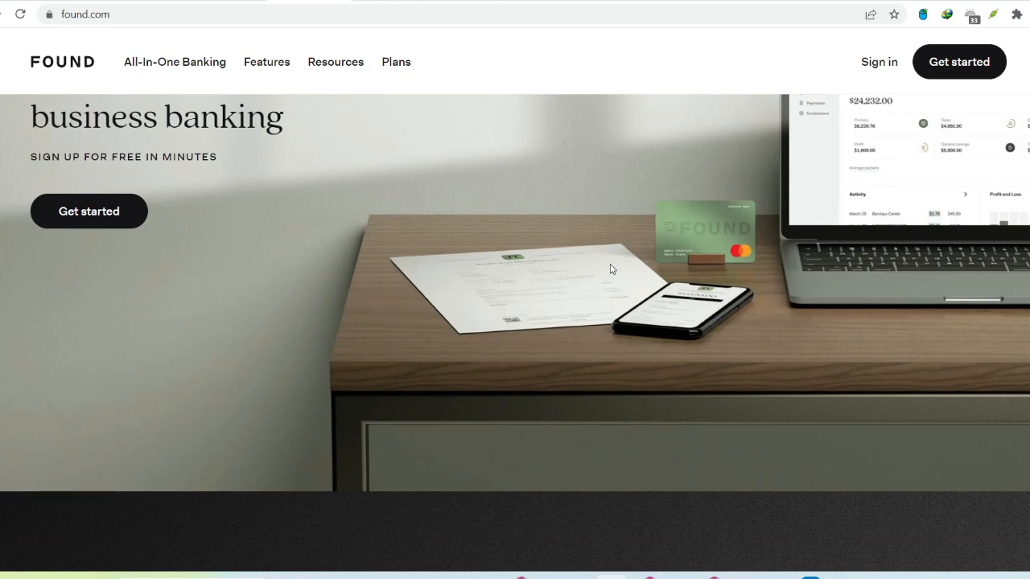
scroll(down, 3)
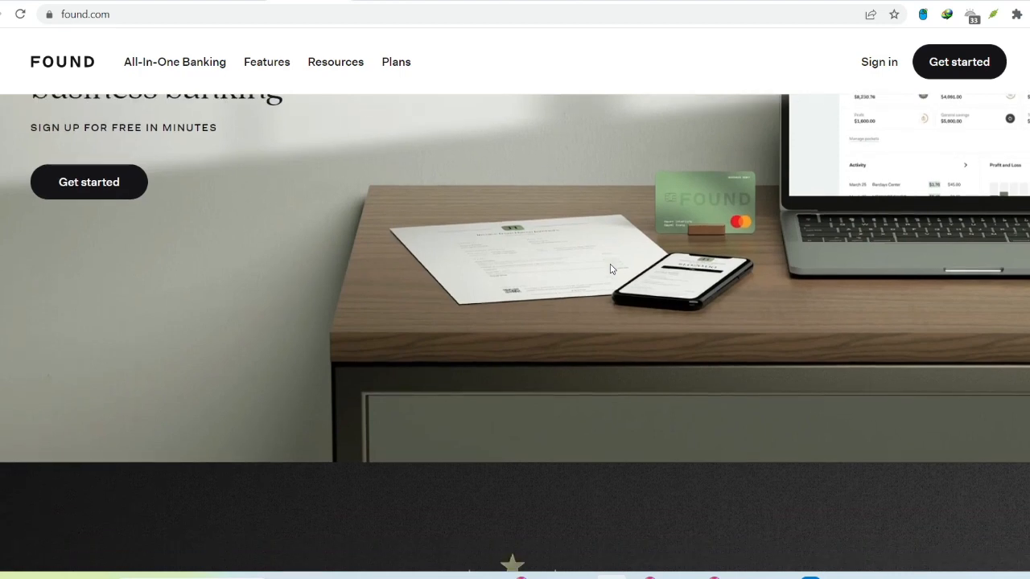
scroll(down, 3)
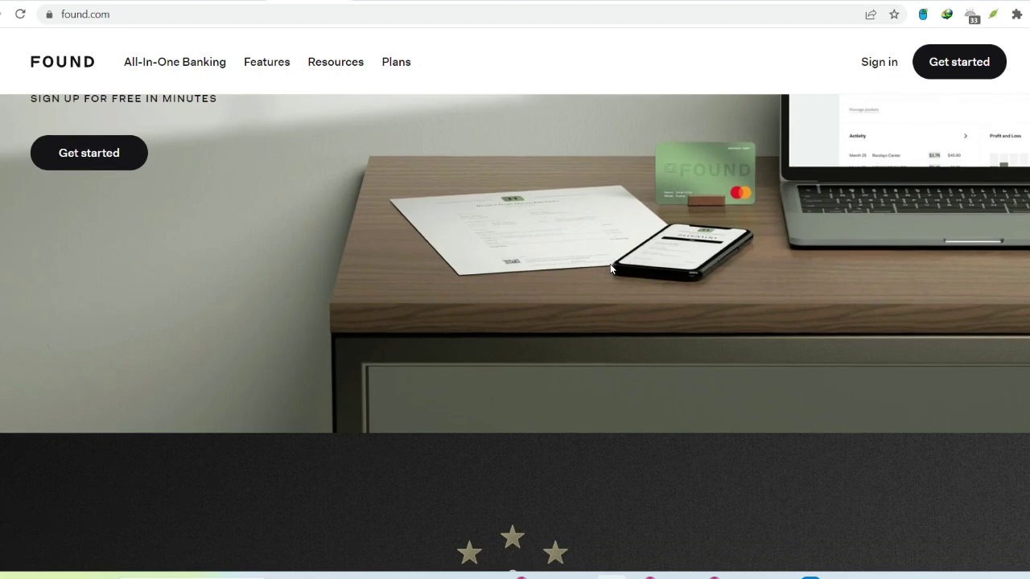
scroll(down, 3)
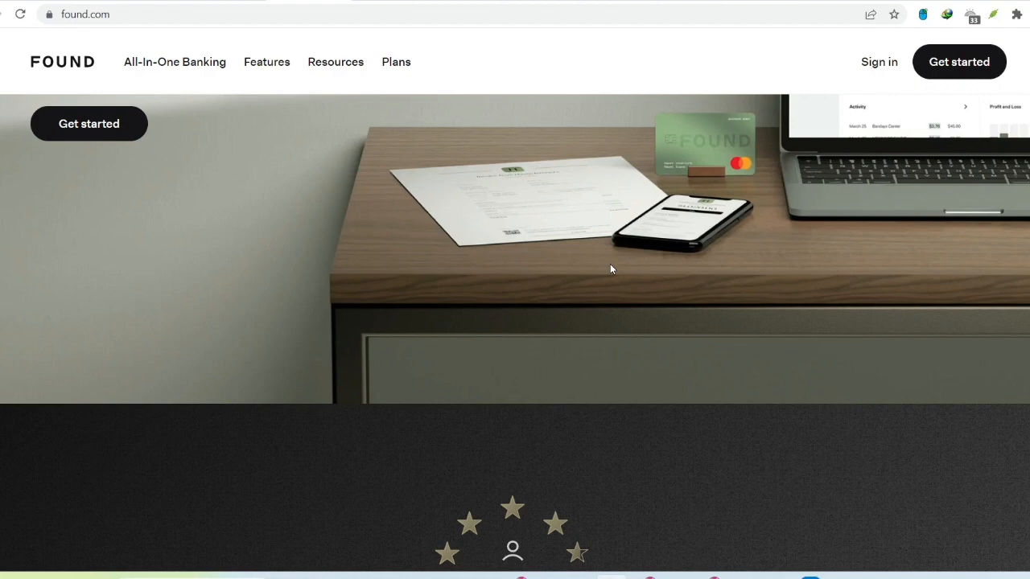
scroll(down, 3)
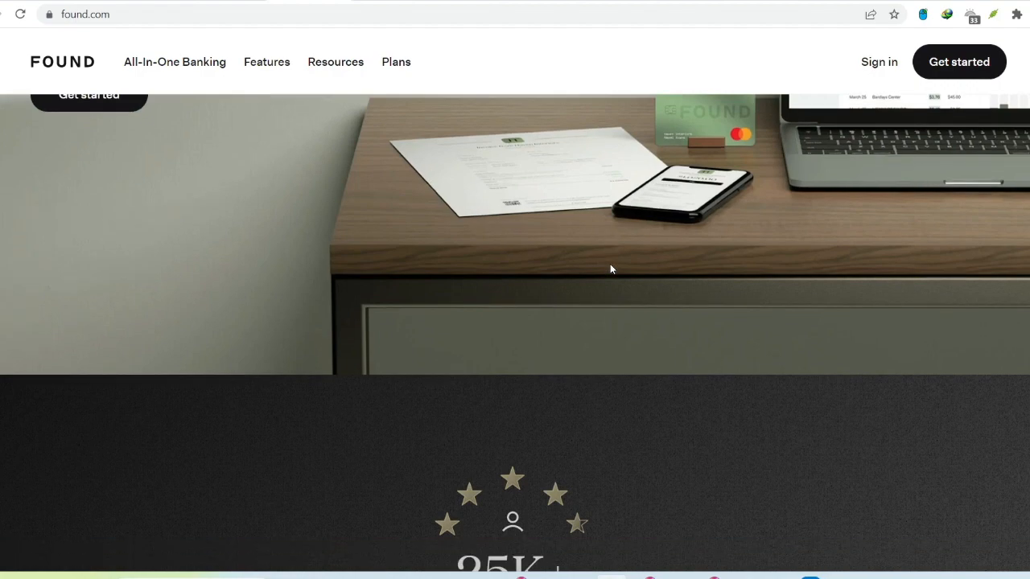
scroll(down, 3)
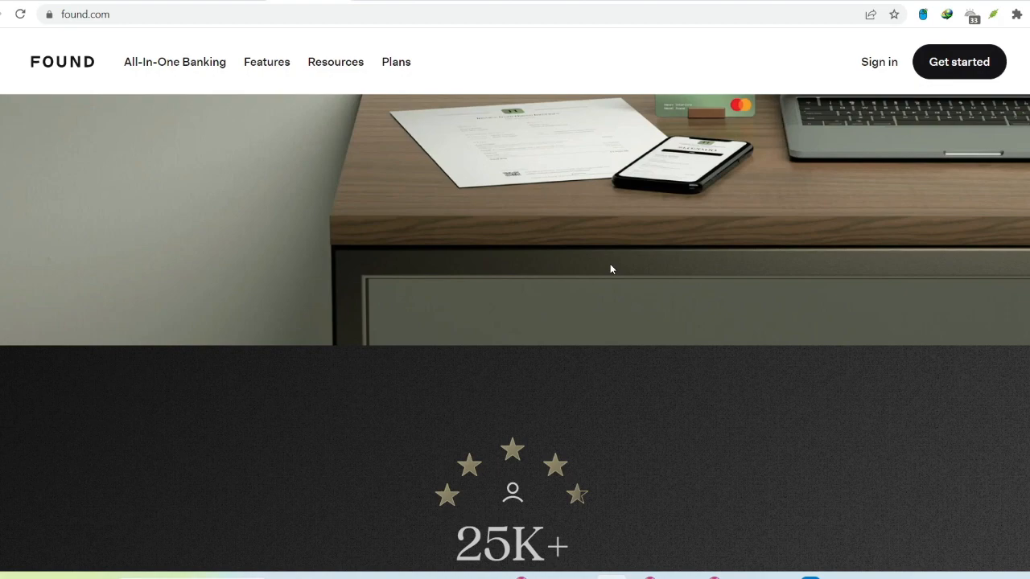
scroll(down, 3)
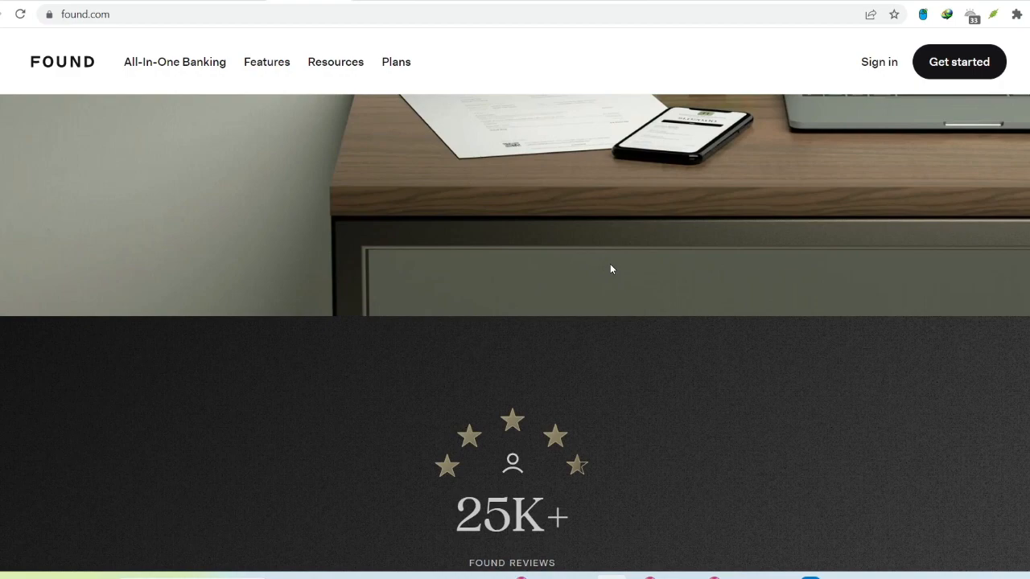
scroll(down, 3)
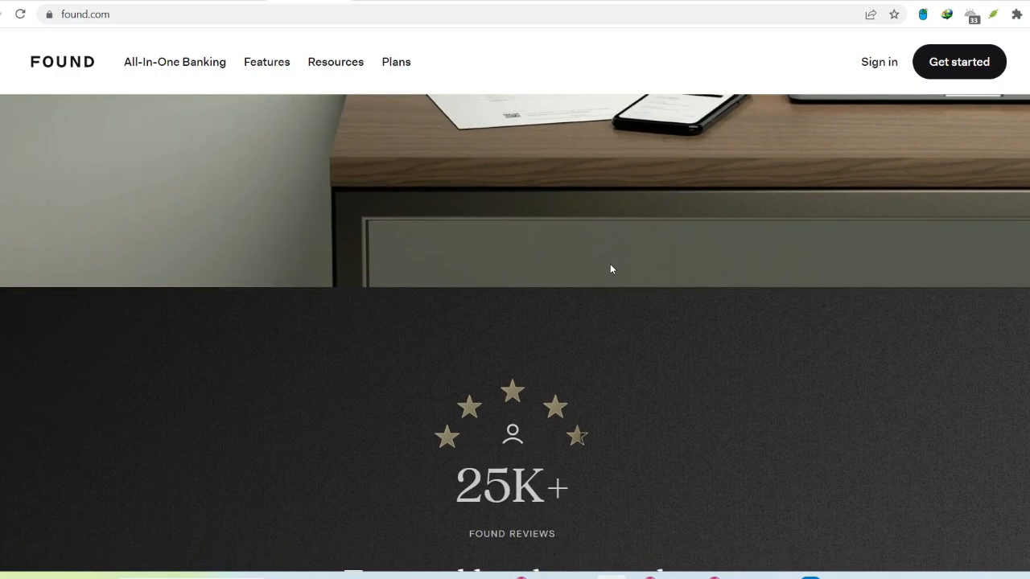
scroll(down, 3)
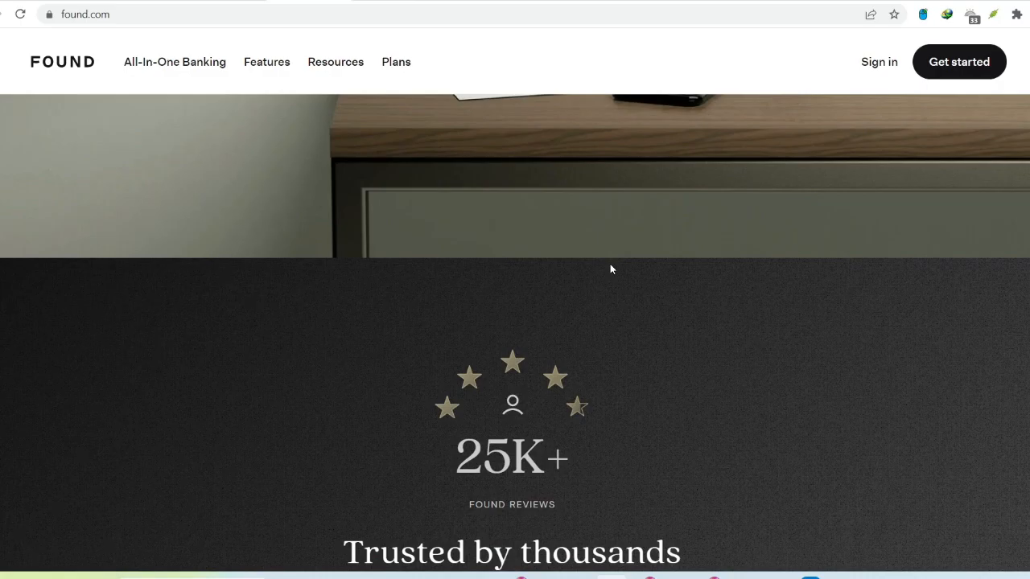
scroll(down, 3)
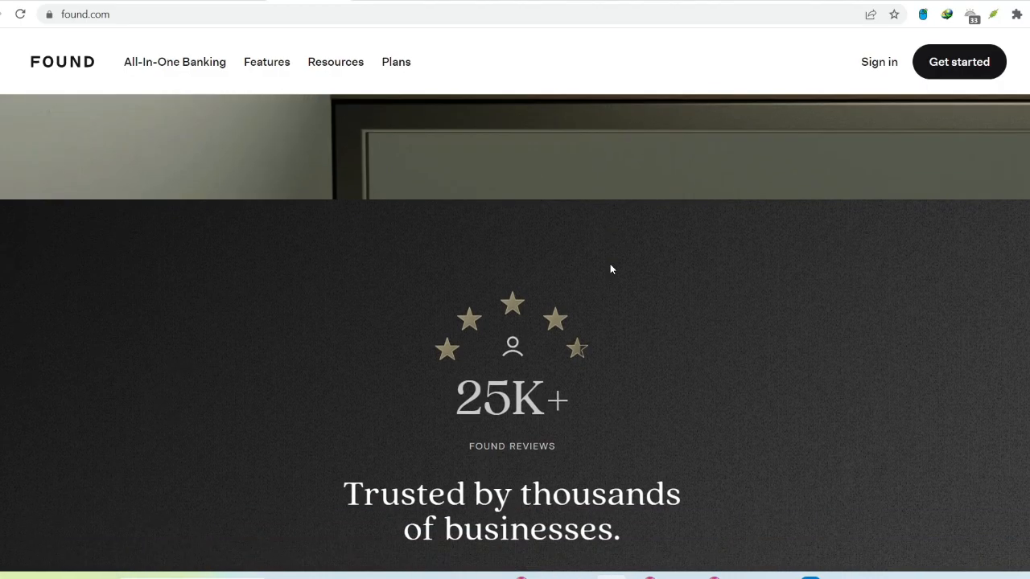
scroll(down, 3)
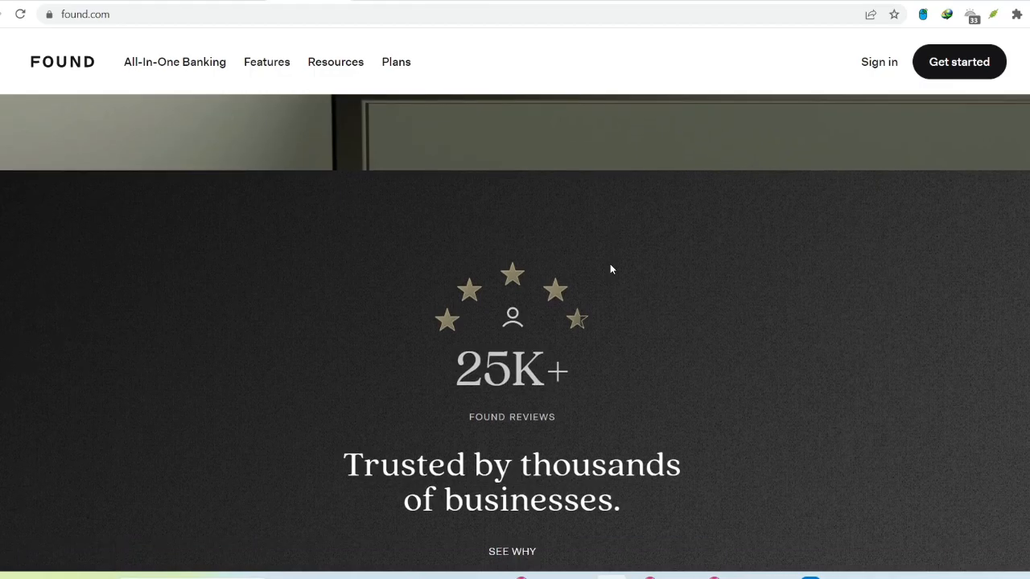
scroll(down, 3)
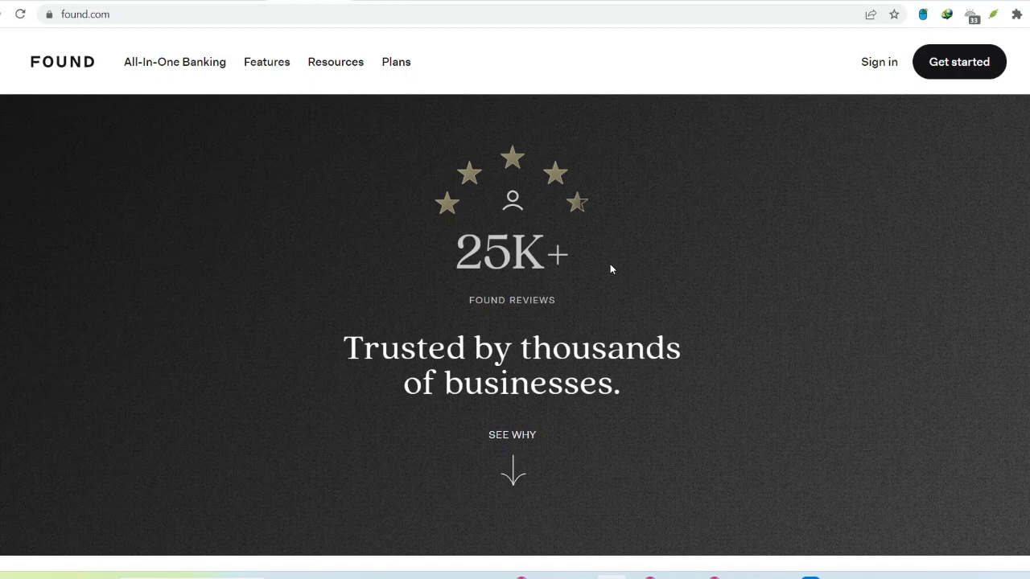
mouse_move(605, 283)
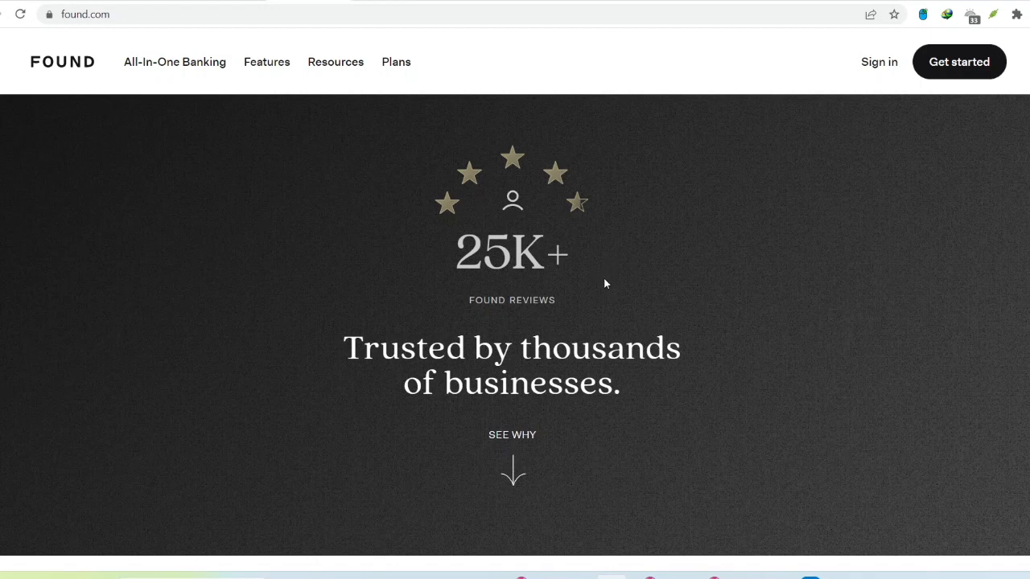
mouse_move(618, 302)
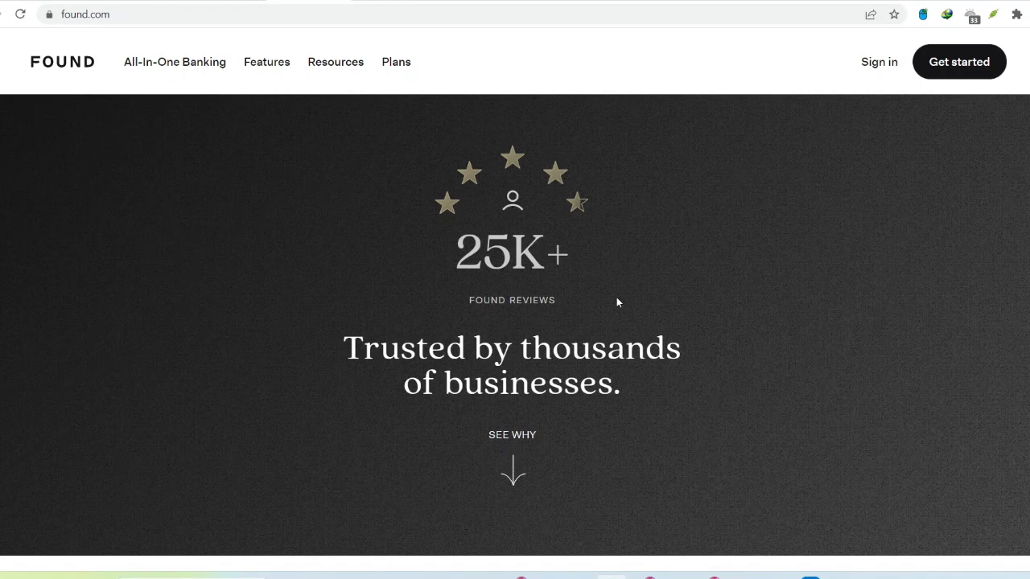
mouse_move(634, 322)
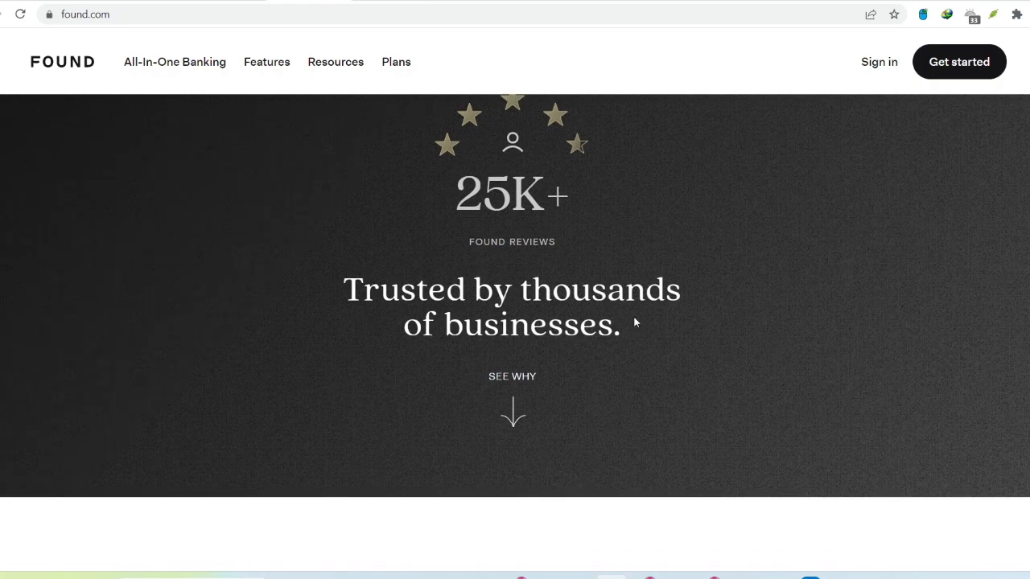
scroll(down, 3)
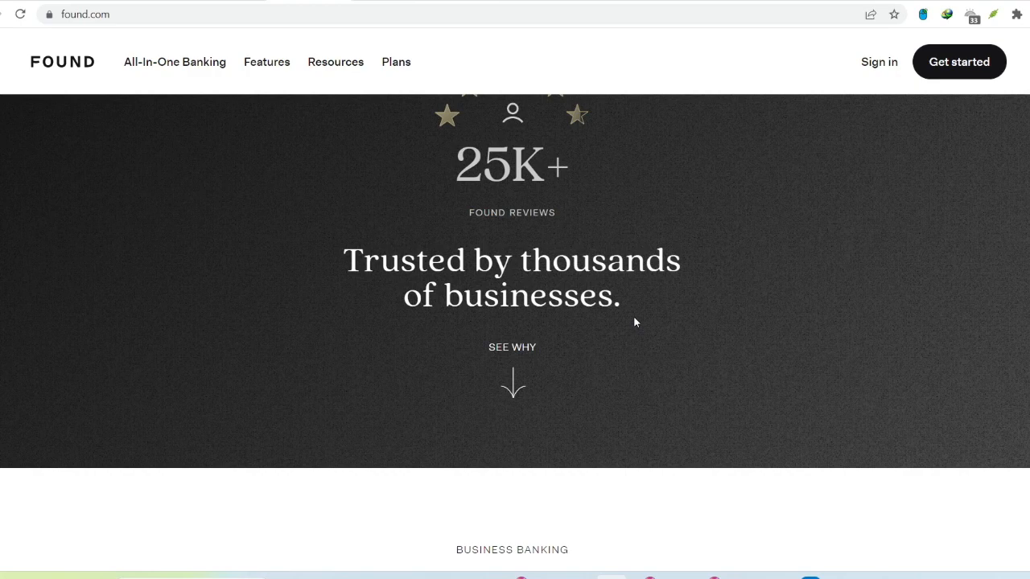
scroll(down, 3)
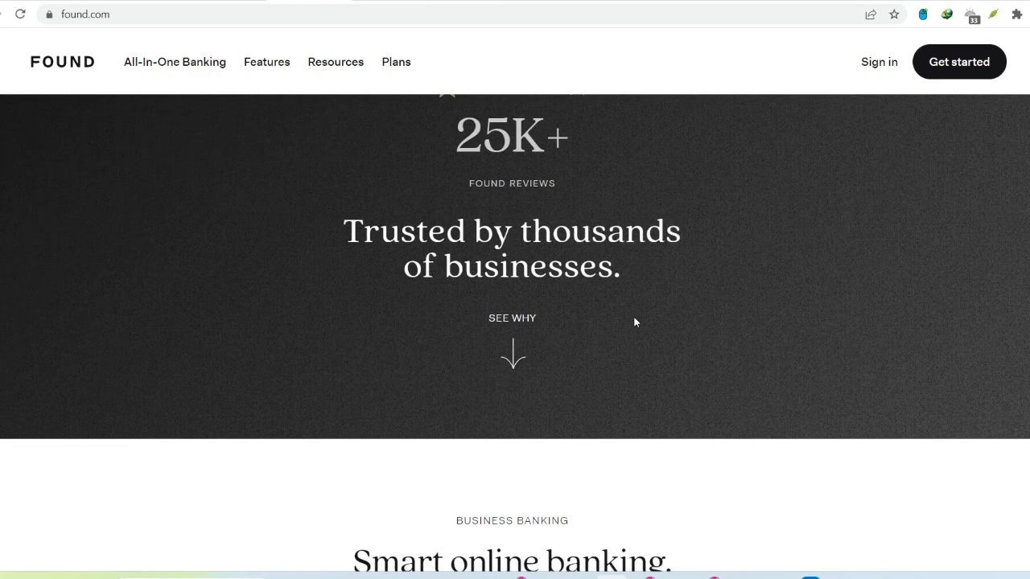
scroll(down, 3)
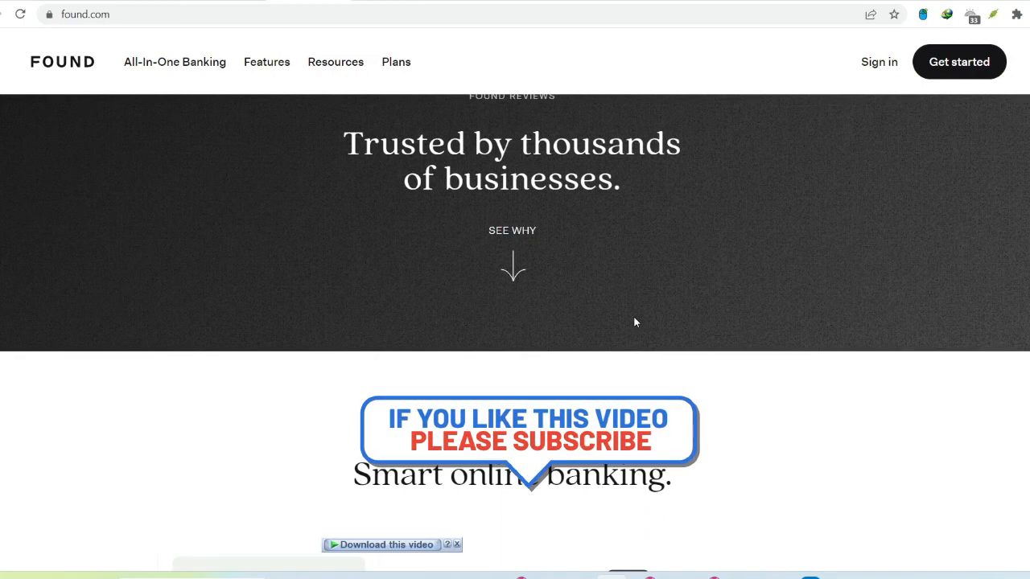
scroll(down, 3)
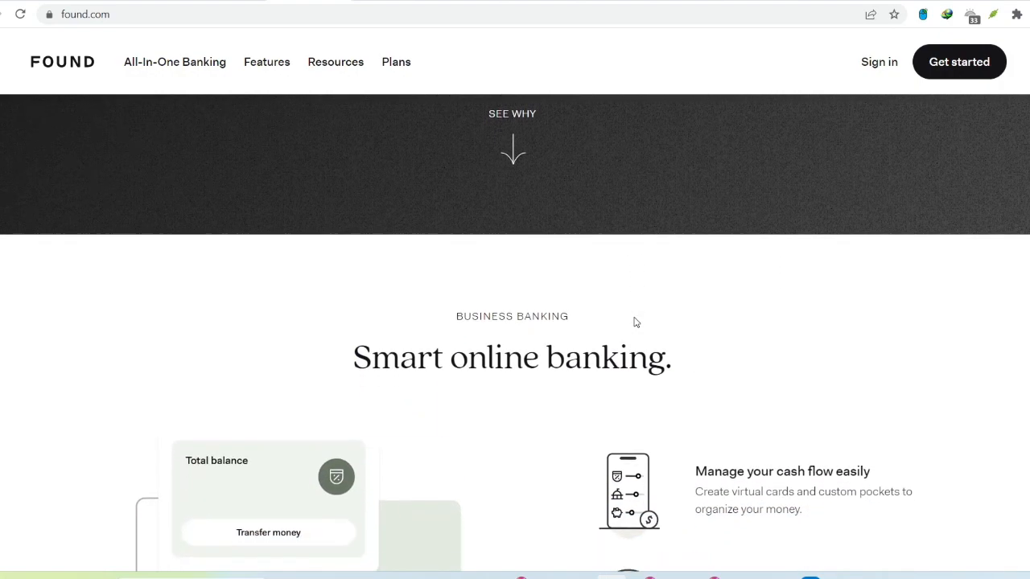
scroll(down, 3)
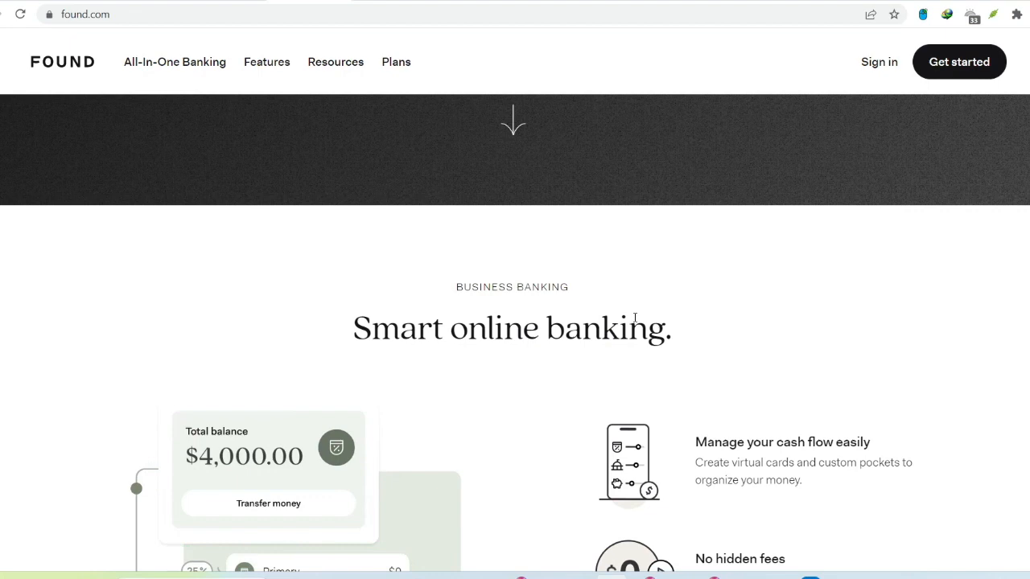
scroll(down, 3)
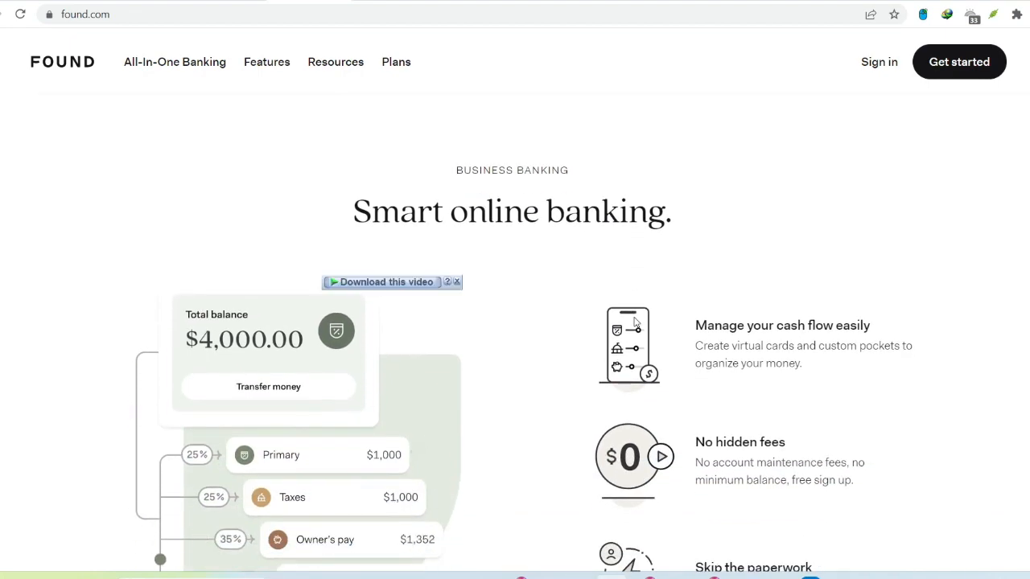
scroll(down, 3)
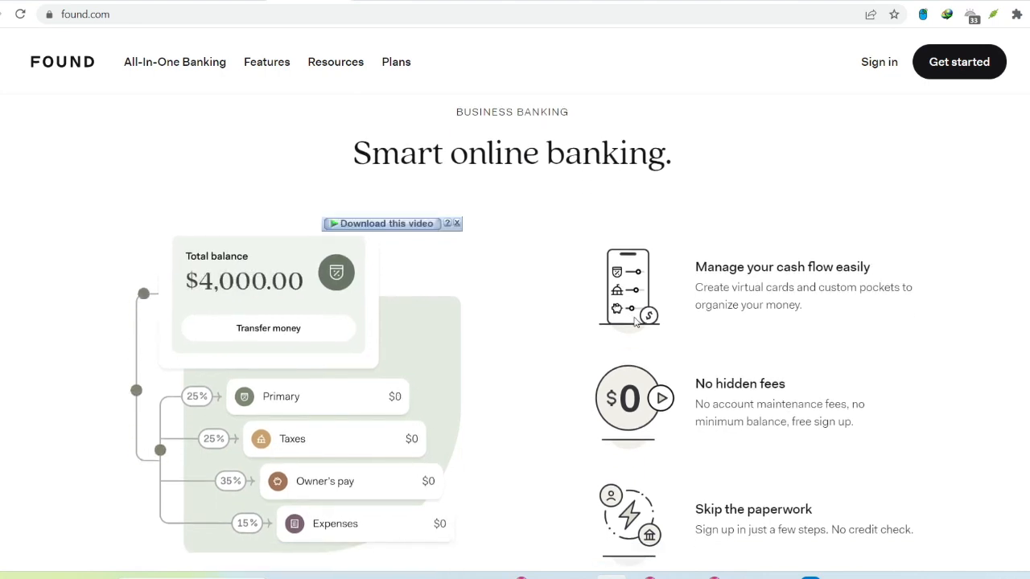
scroll(down, 3)
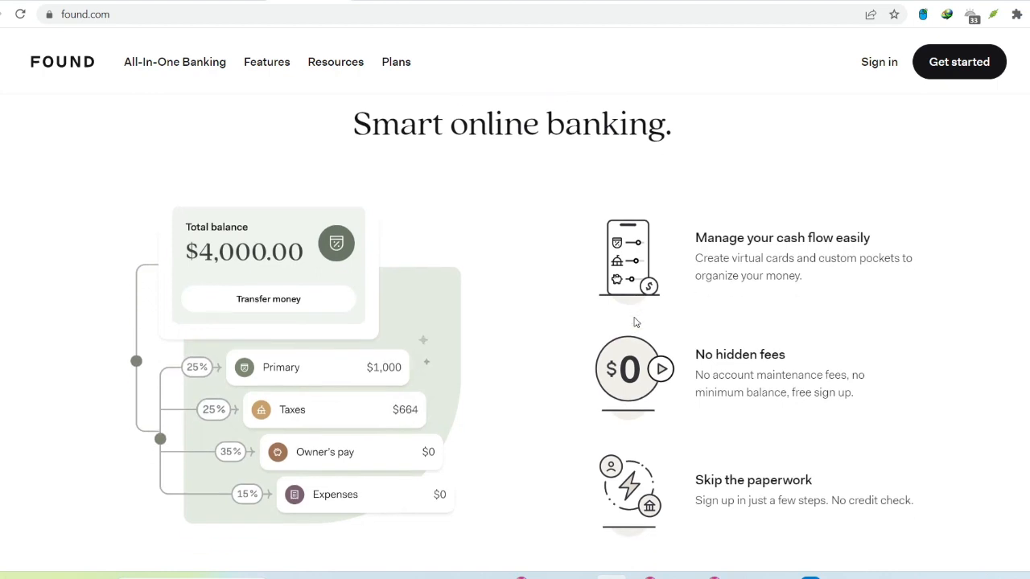
scroll(down, 3)
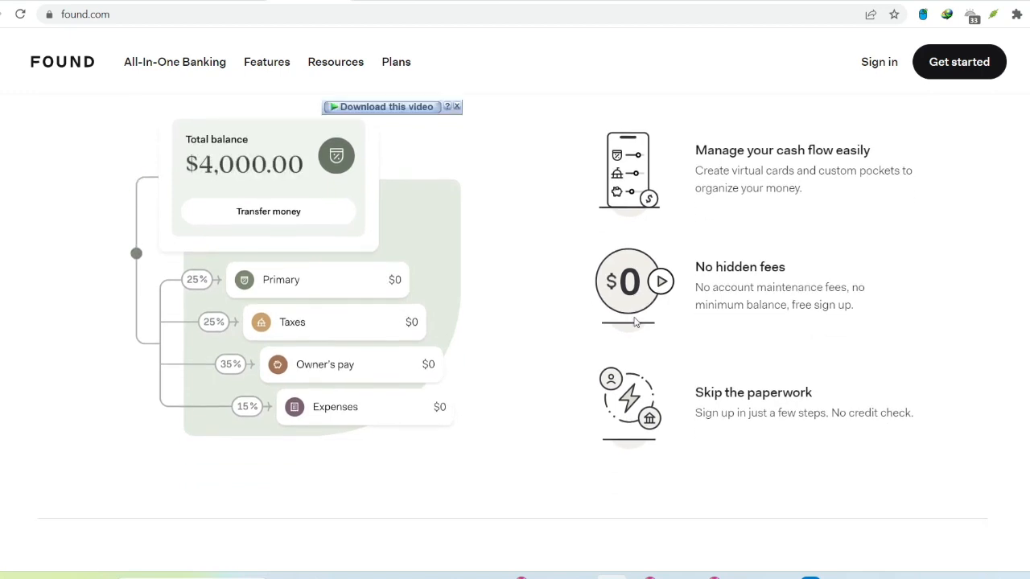
scroll(down, 3)
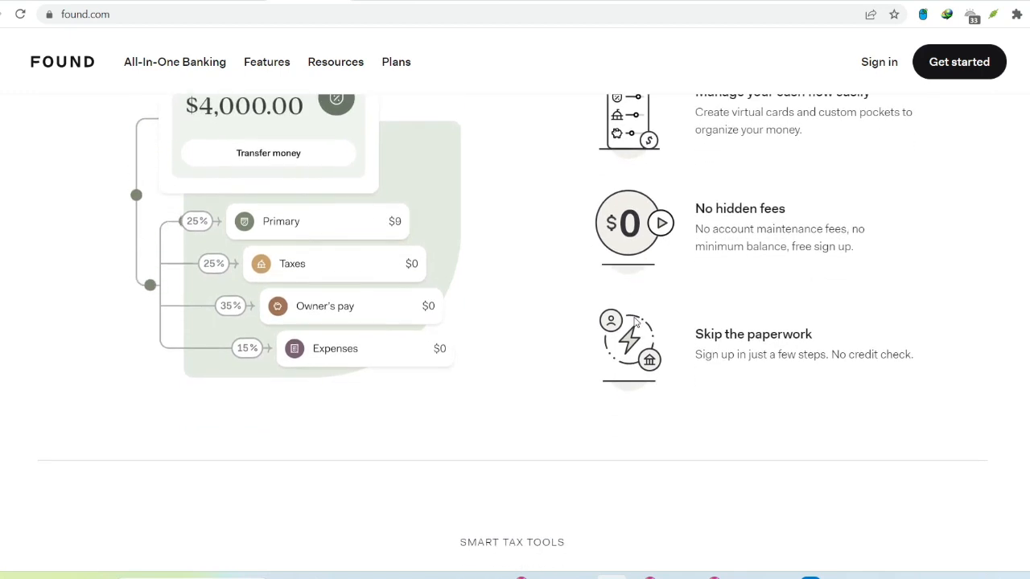
scroll(down, 3)
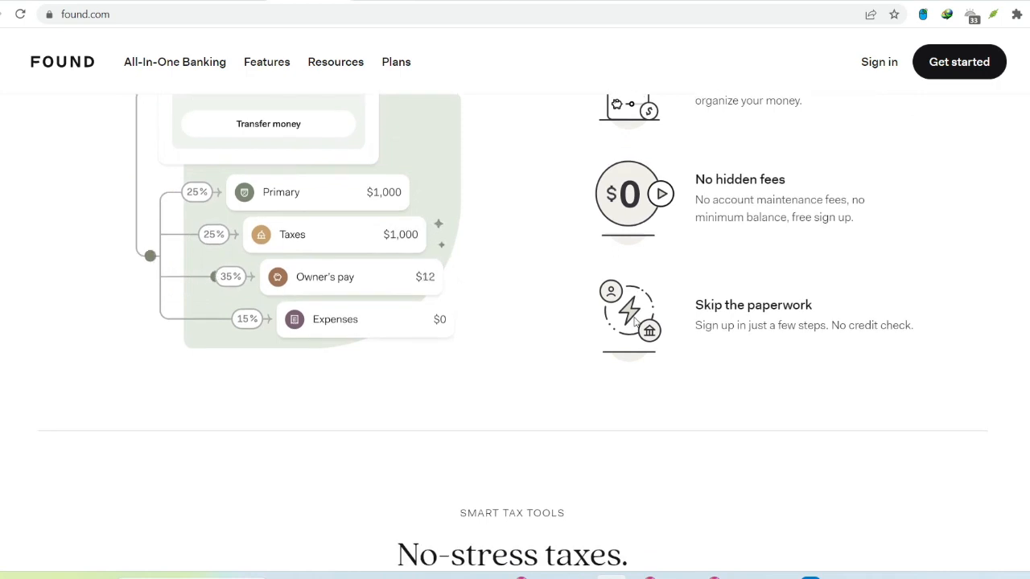
scroll(down, 3)
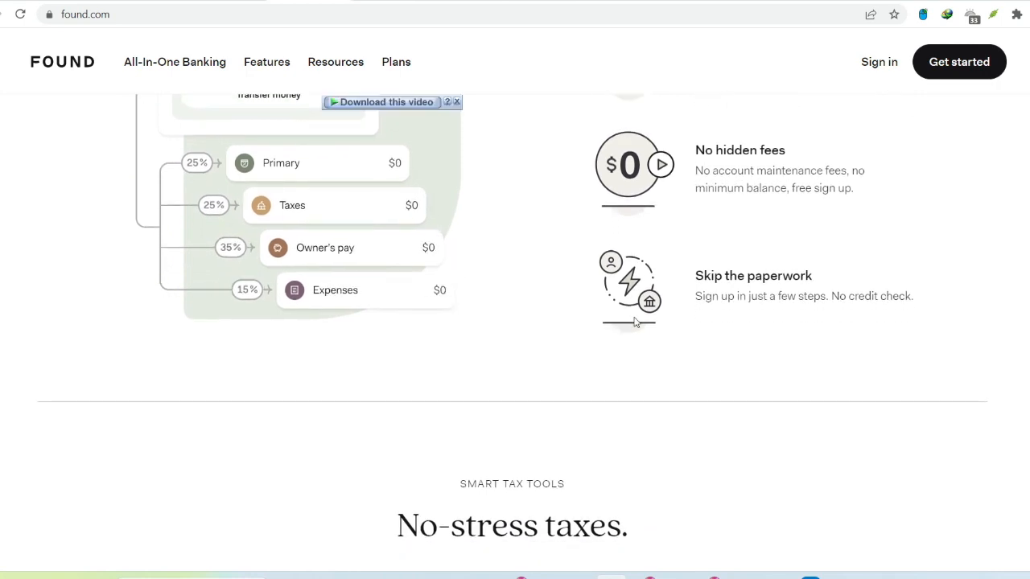
scroll(down, 3)
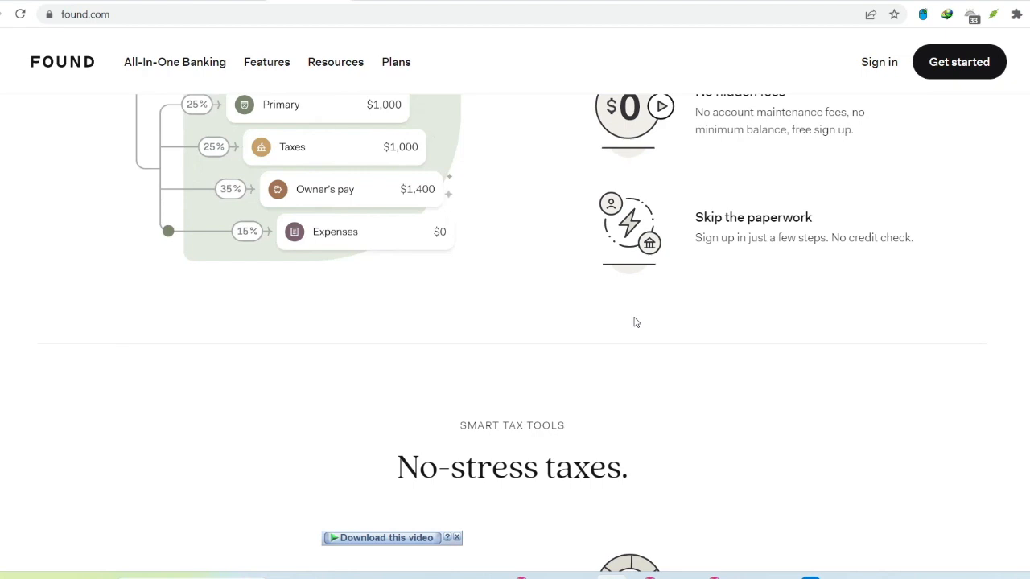
scroll(down, 3)
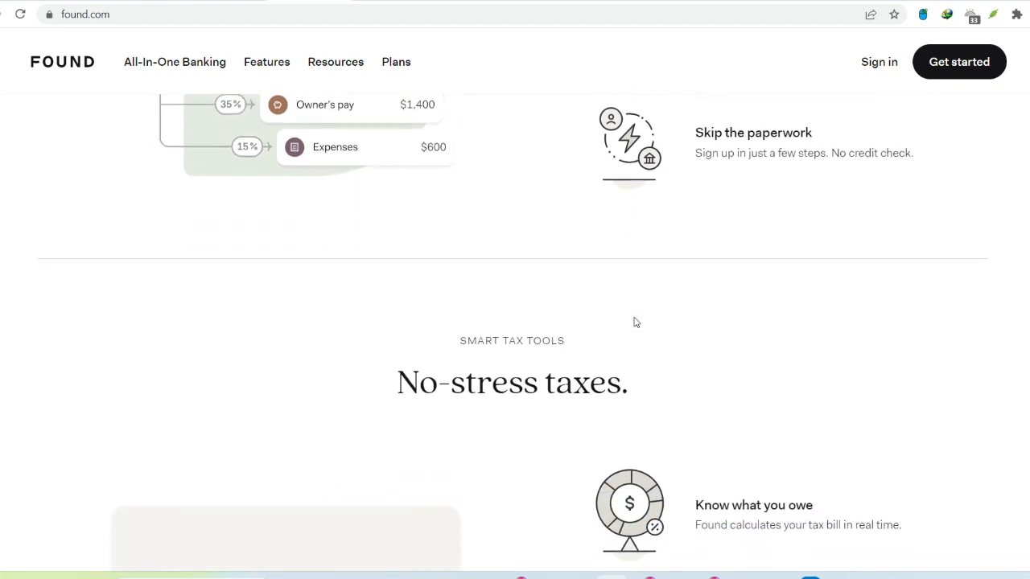
scroll(down, 3)
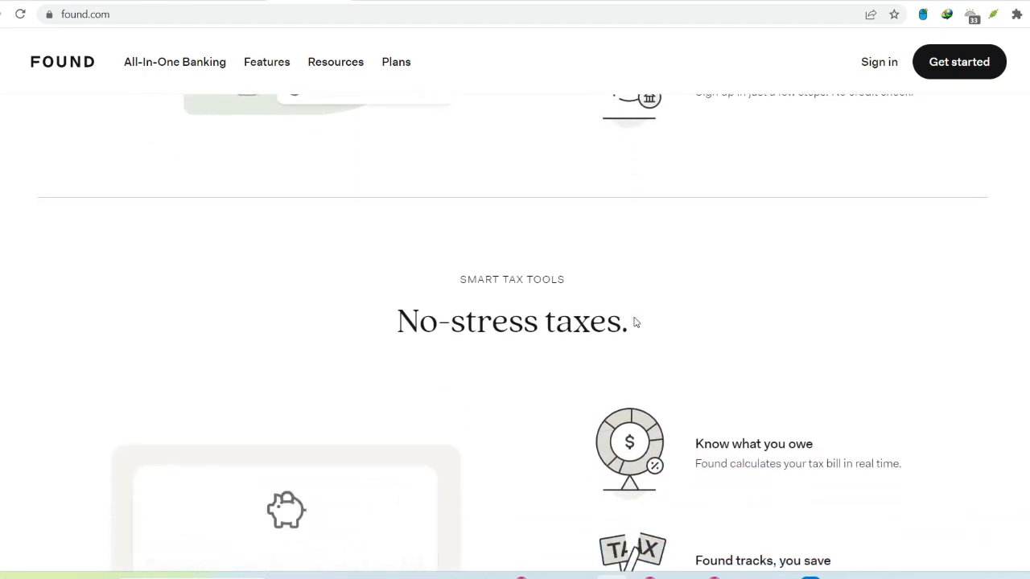
scroll(down, 3)
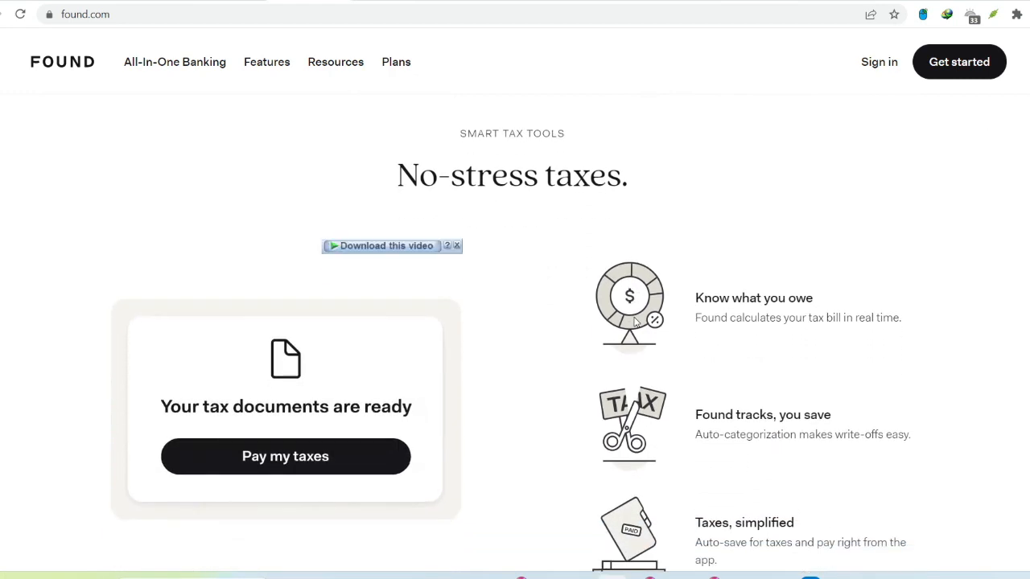
scroll(down, 3)
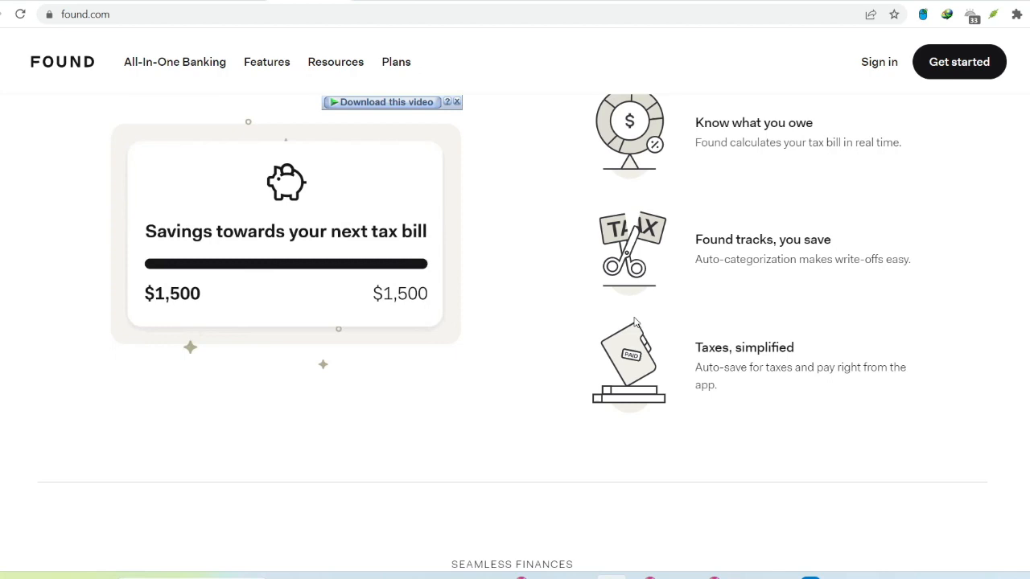
scroll(down, 3)
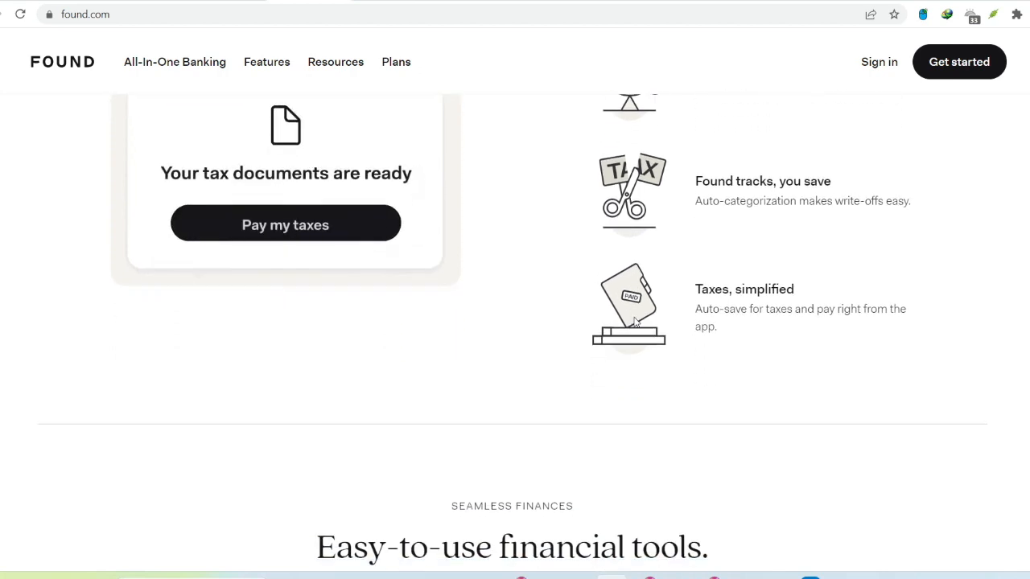
scroll(down, 3)
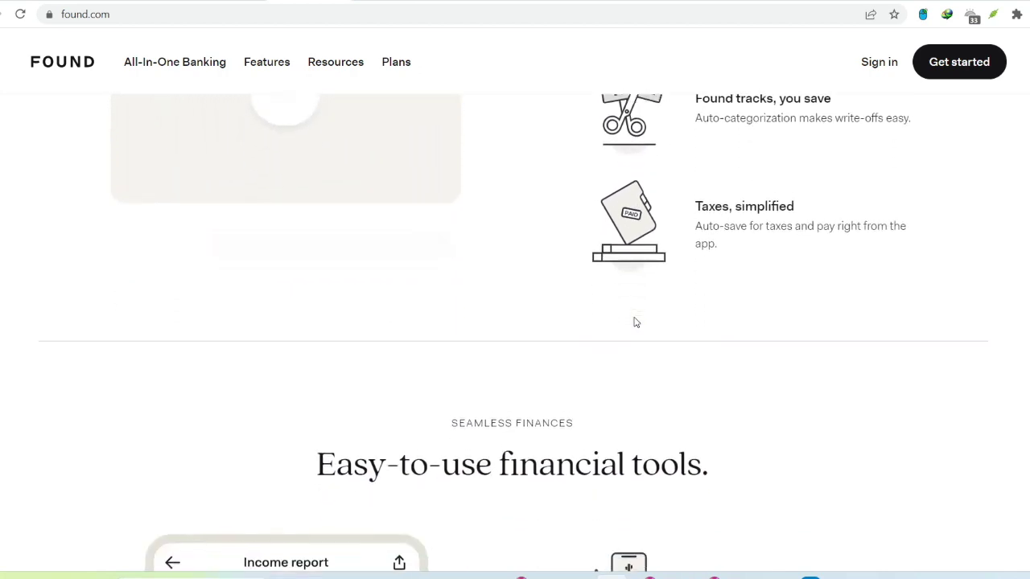
scroll(down, 3)
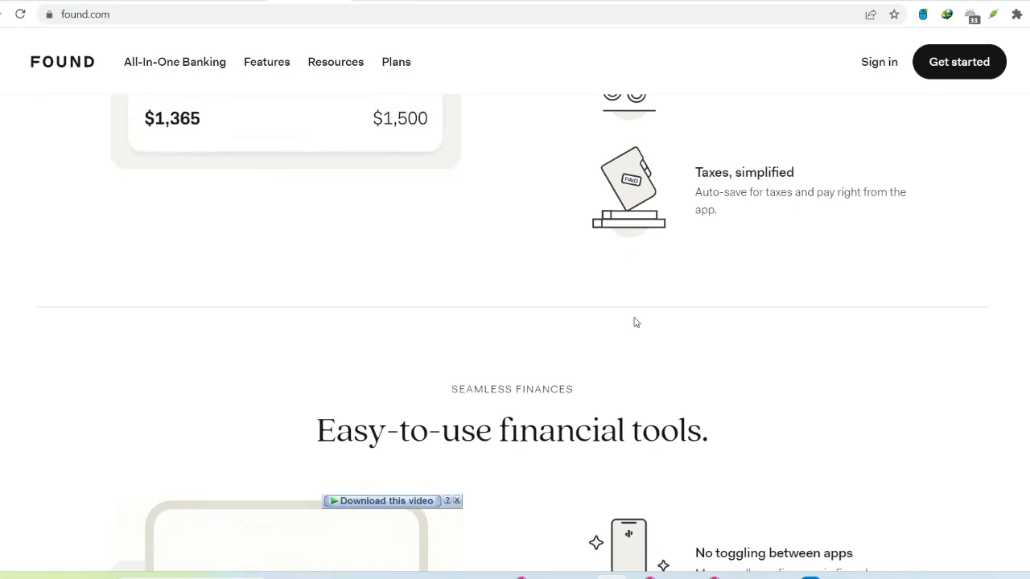
scroll(down, 3)
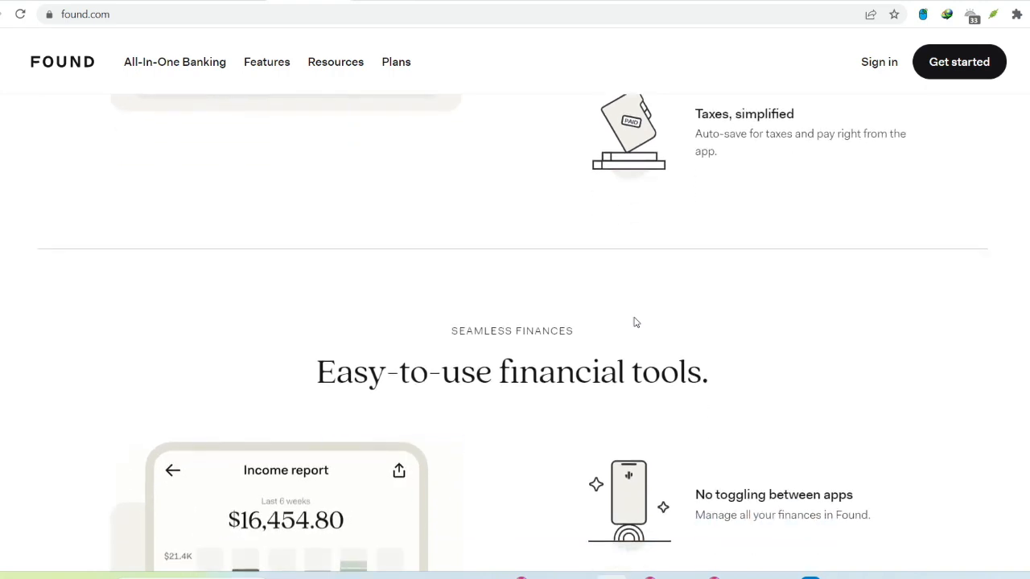
scroll(down, 3)
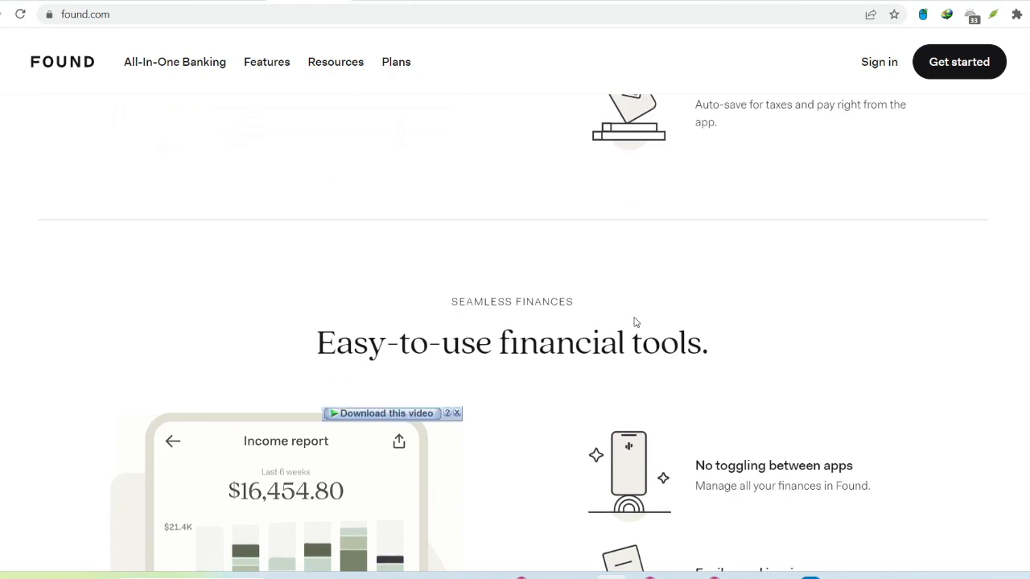
scroll(down, 3)
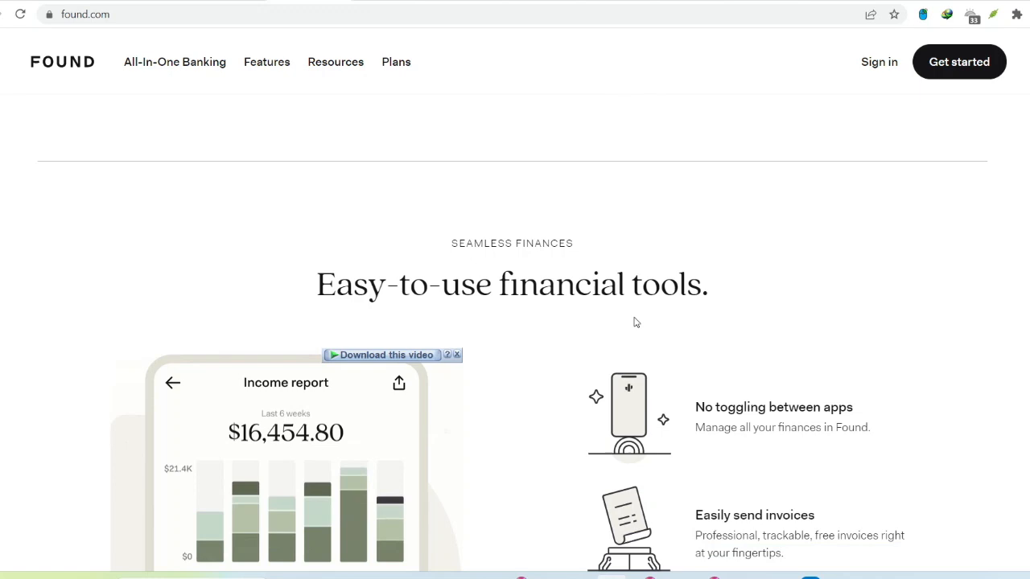
scroll(down, 3)
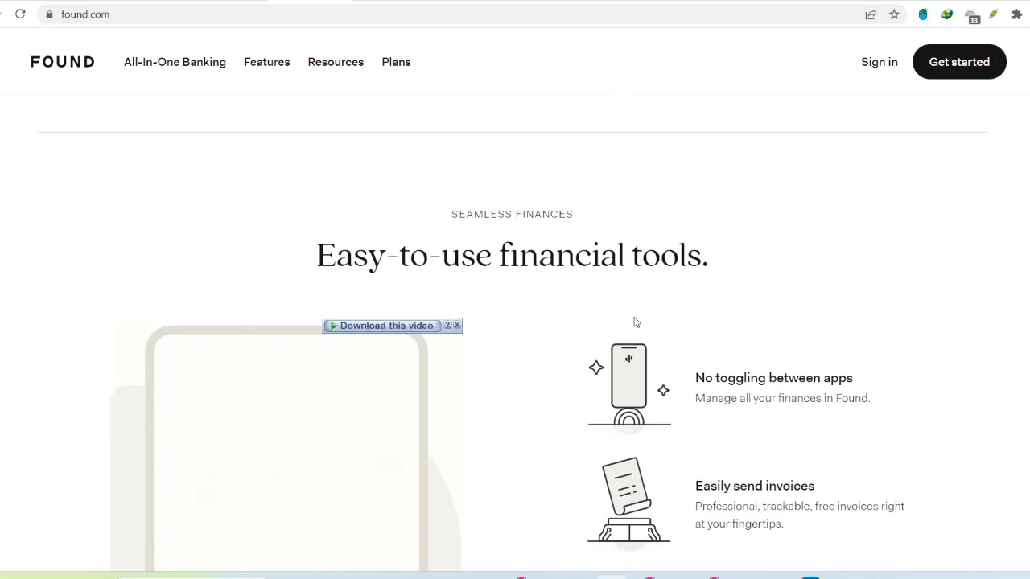
scroll(down, 3)
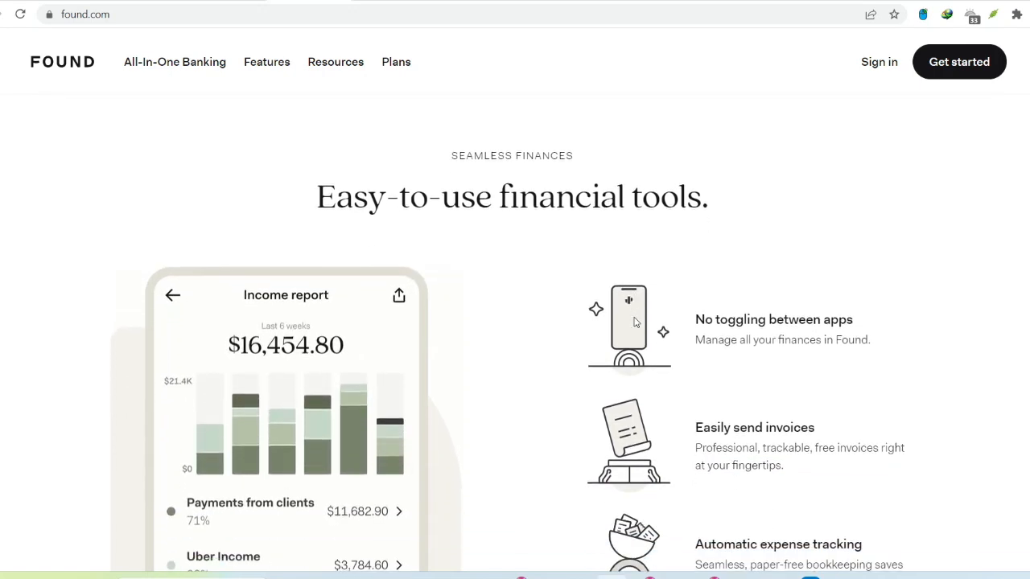
scroll(down, 3)
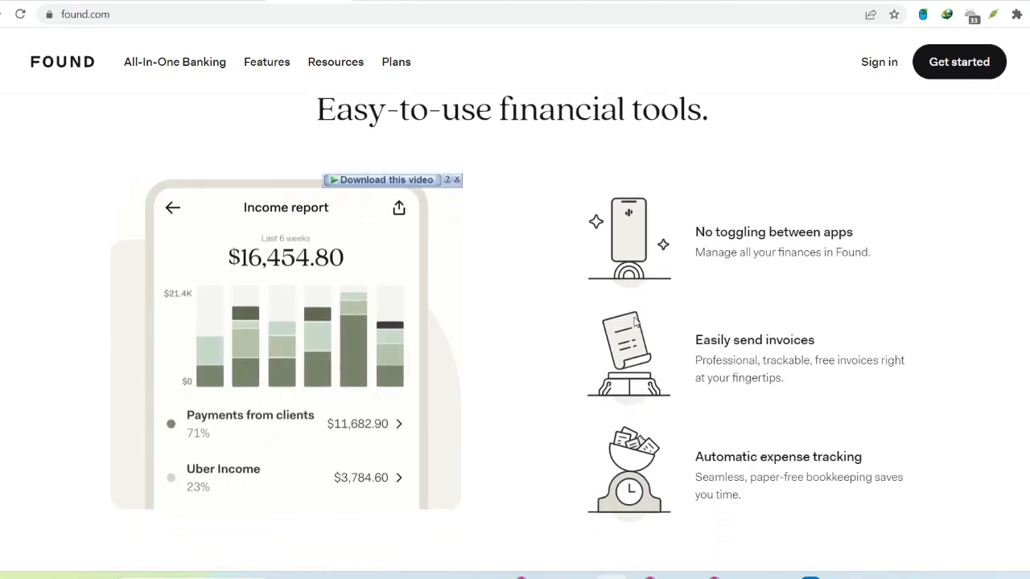
scroll(down, 3)
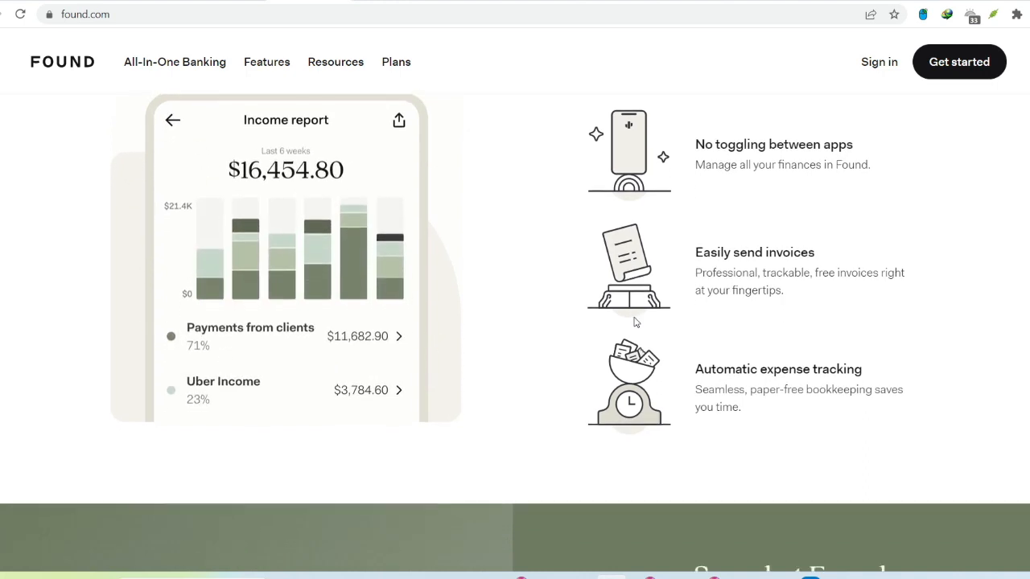
scroll(down, 3)
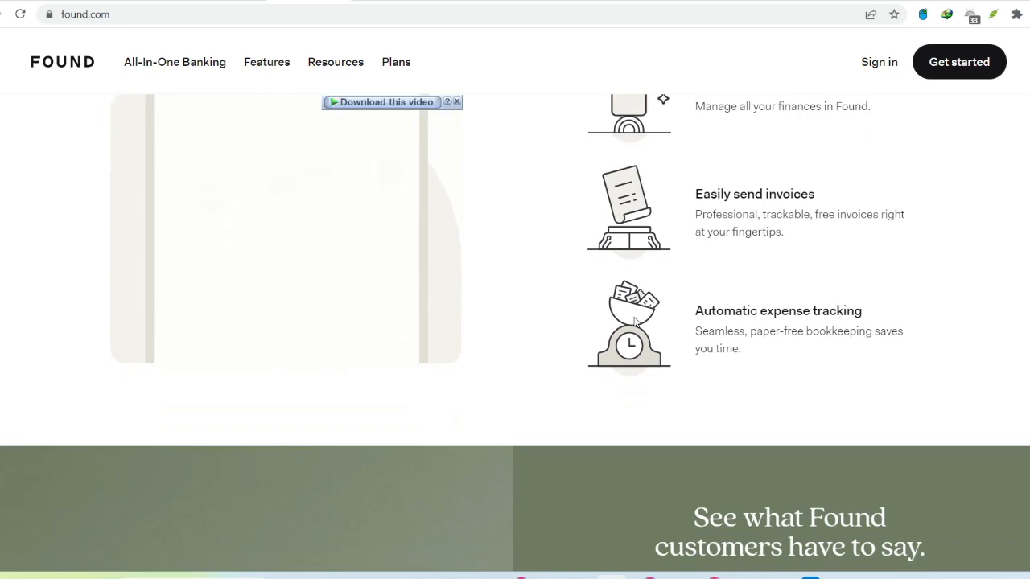
scroll(down, 3)
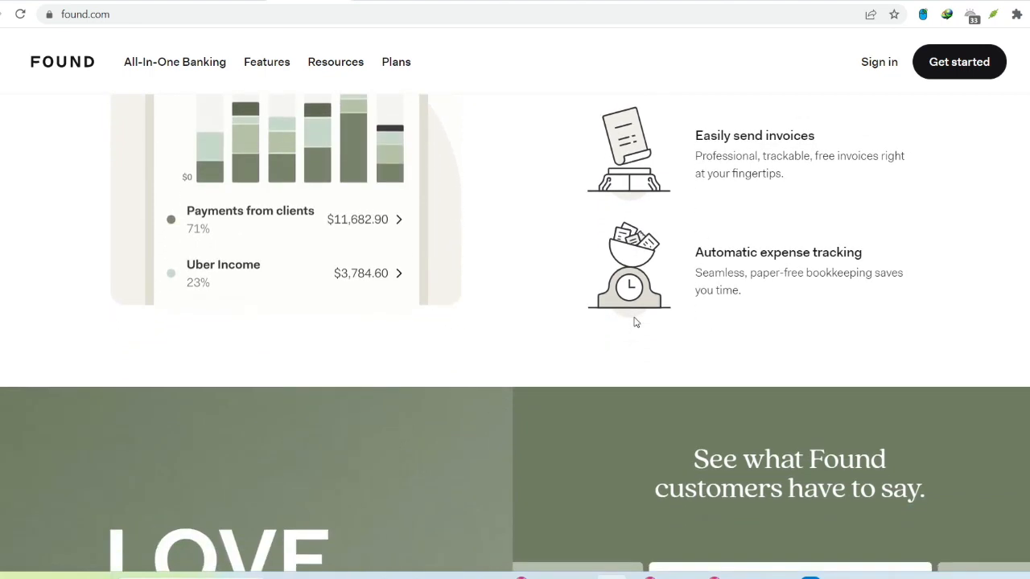
scroll(down, 3)
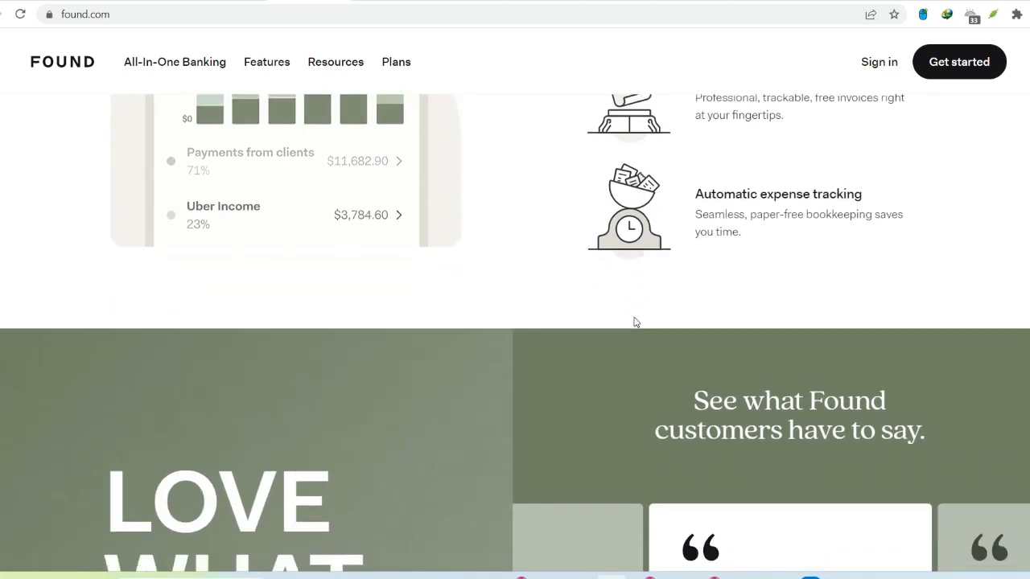
scroll(down, 3)
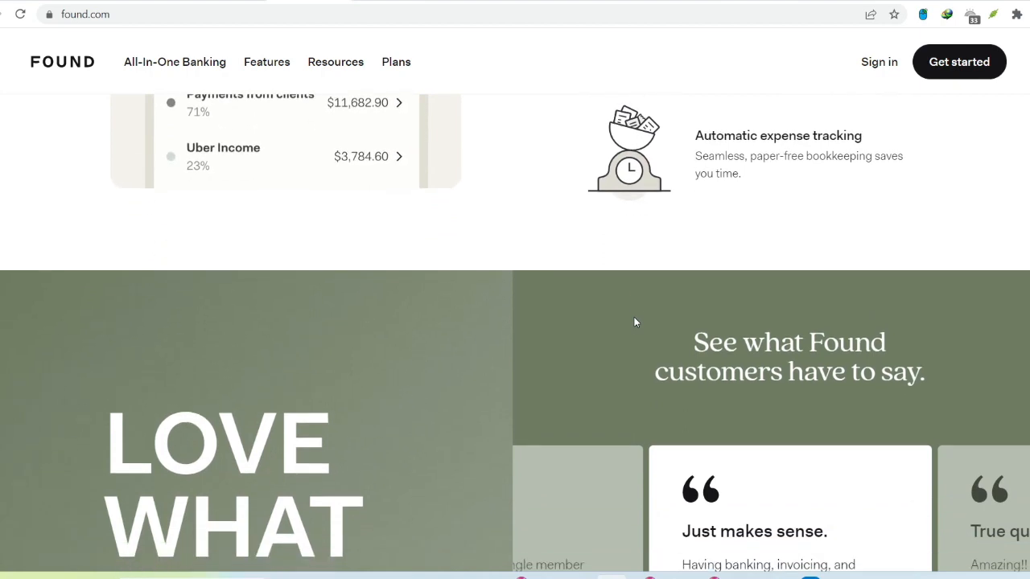
scroll(down, 3)
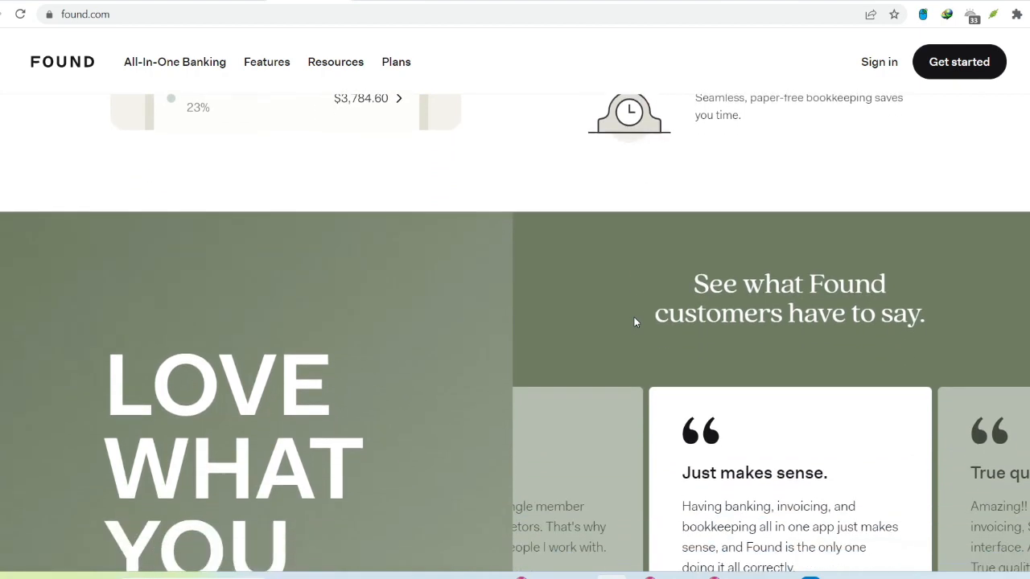
scroll(down, 3)
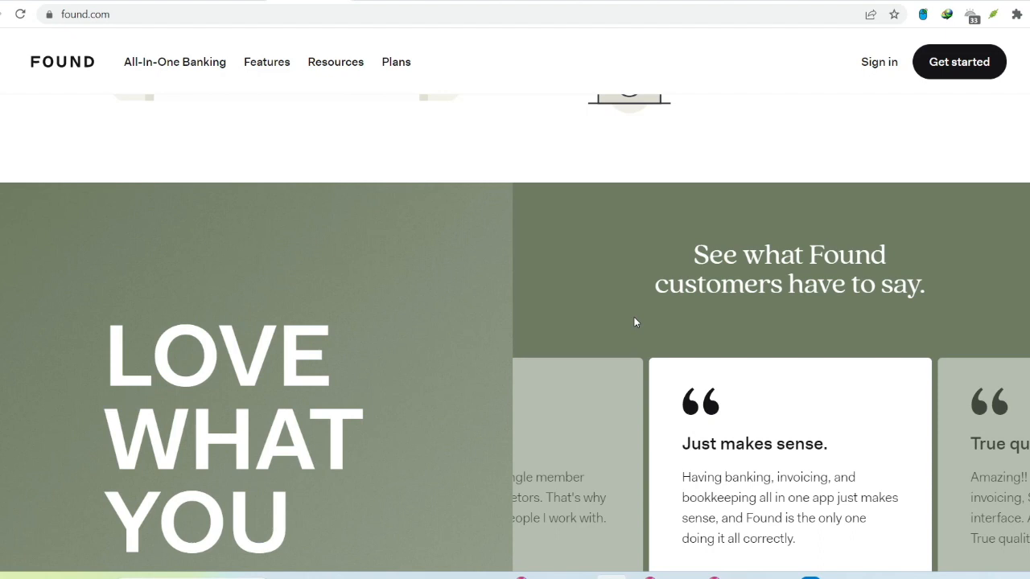
scroll(down, 3)
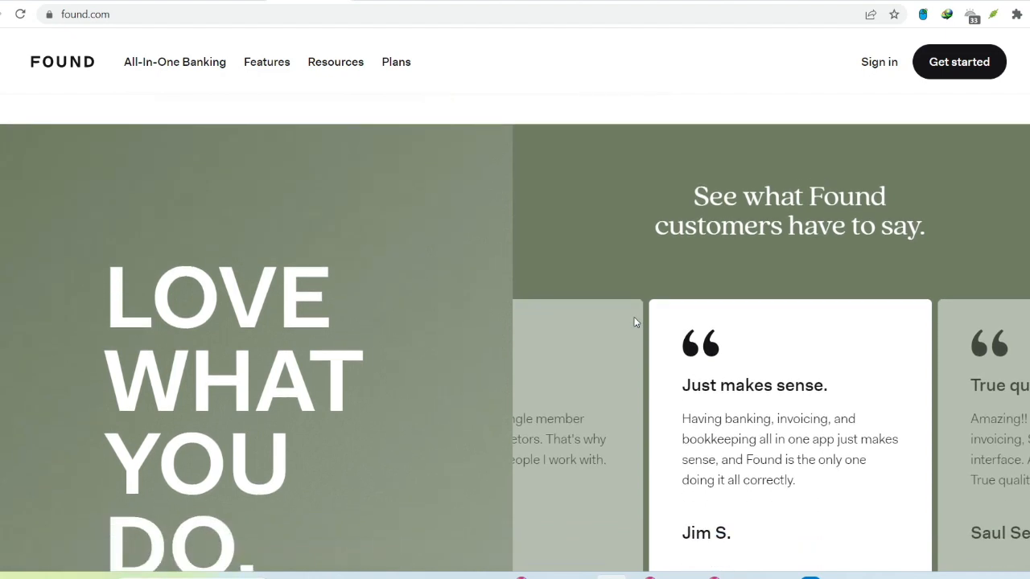
scroll(down, 3)
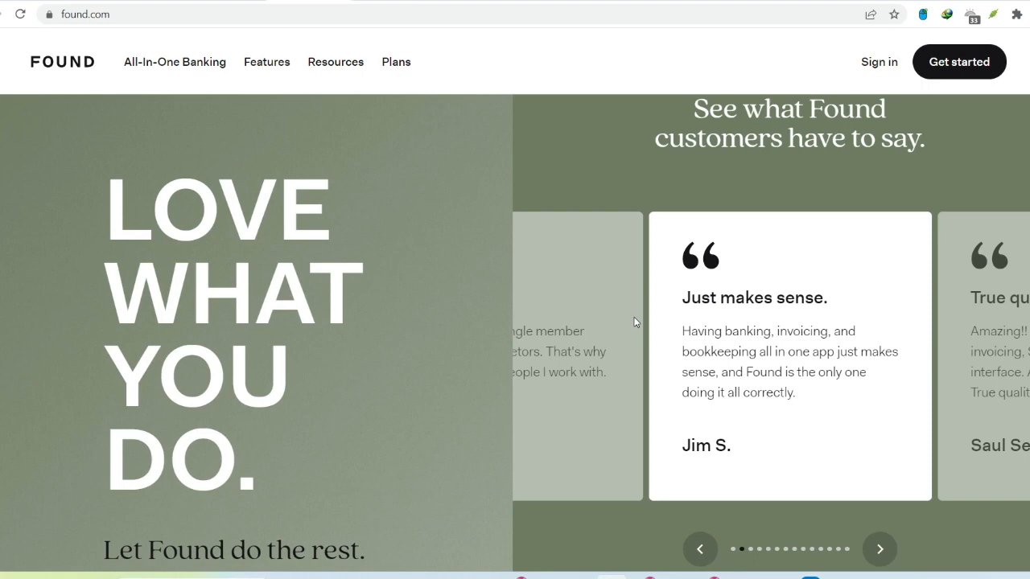
scroll(down, 3)
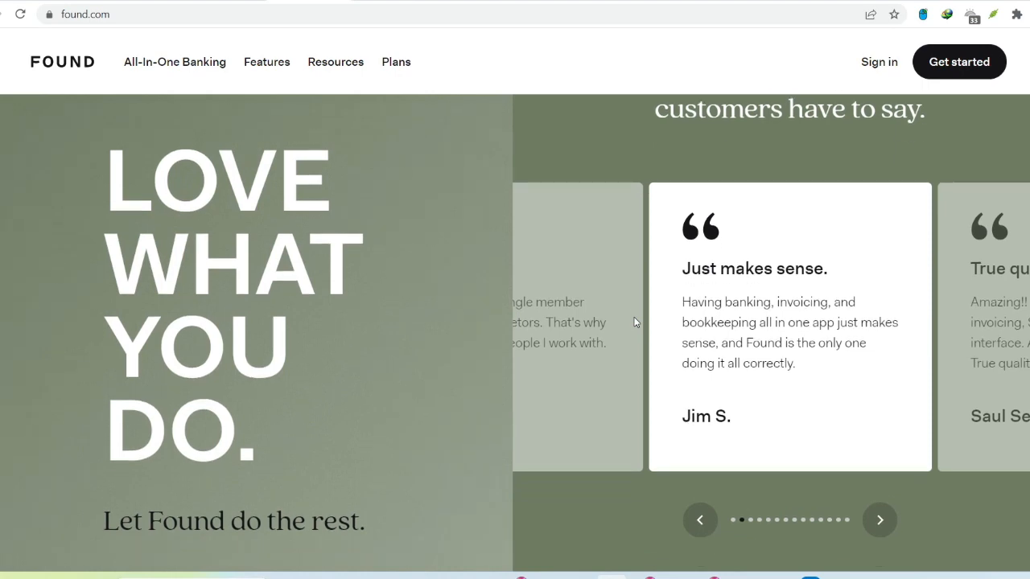
scroll(down, 3)
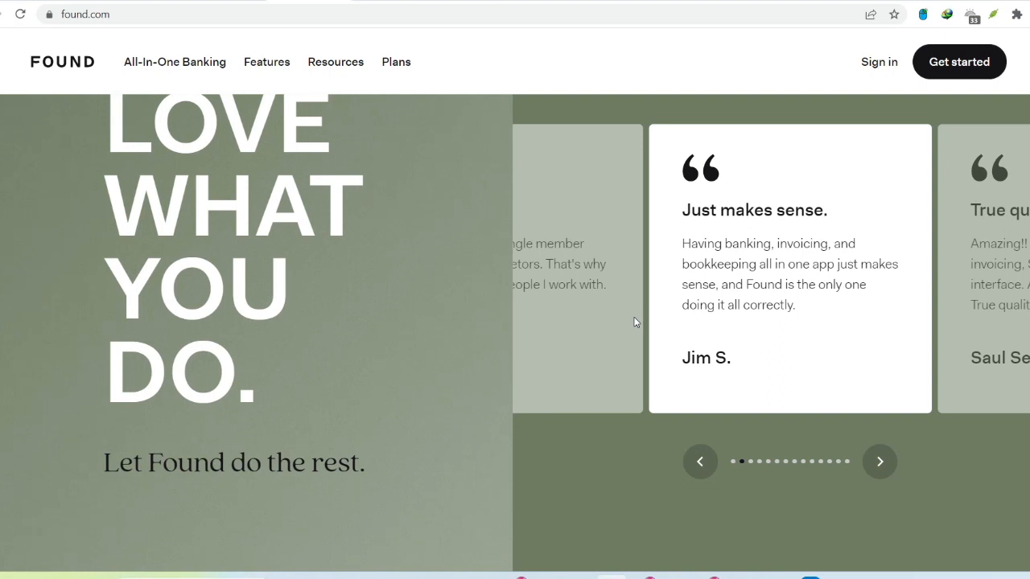
scroll(down, 3)
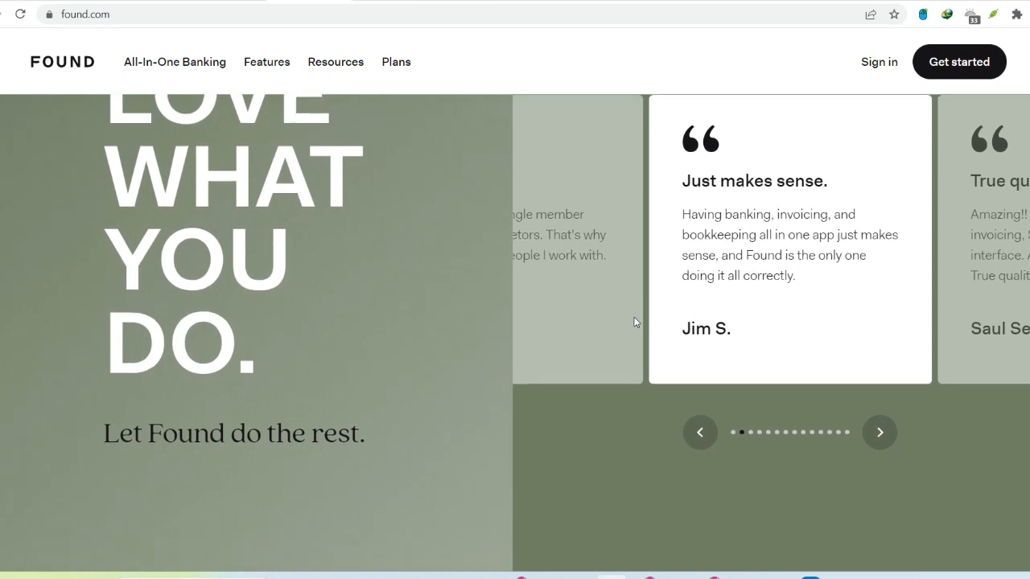
scroll(down, 3)
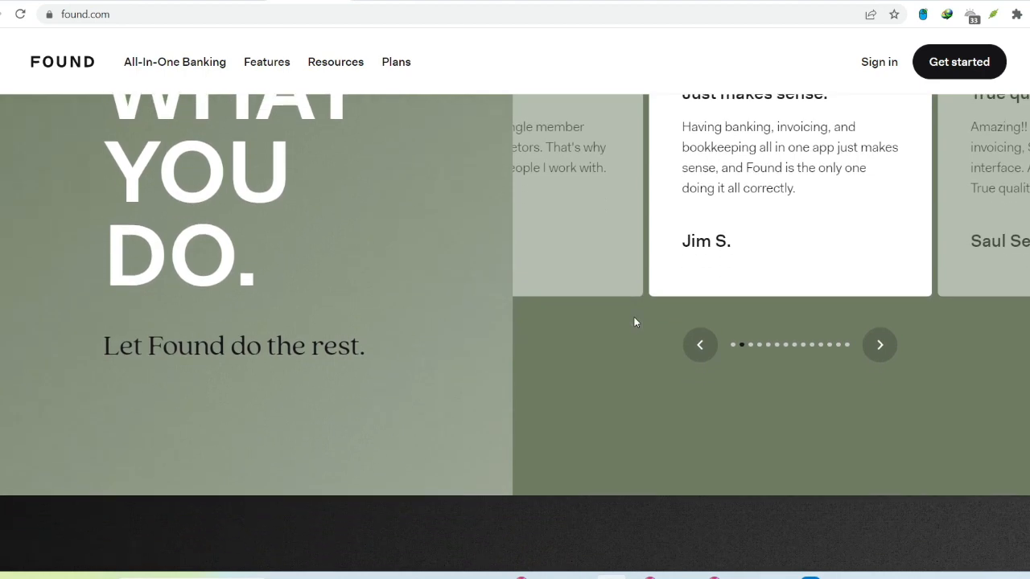
scroll(down, 3)
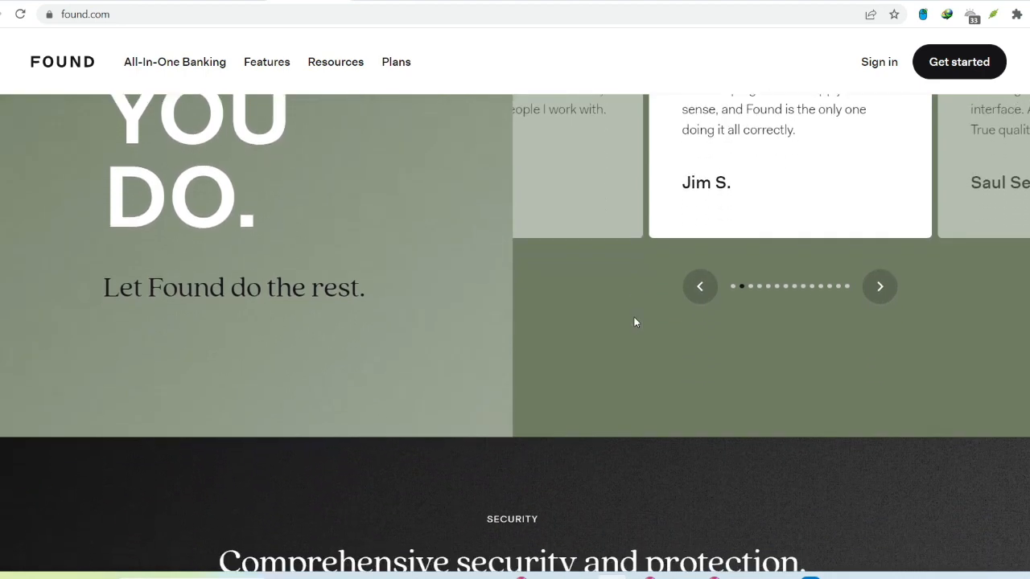
scroll(down, 3)
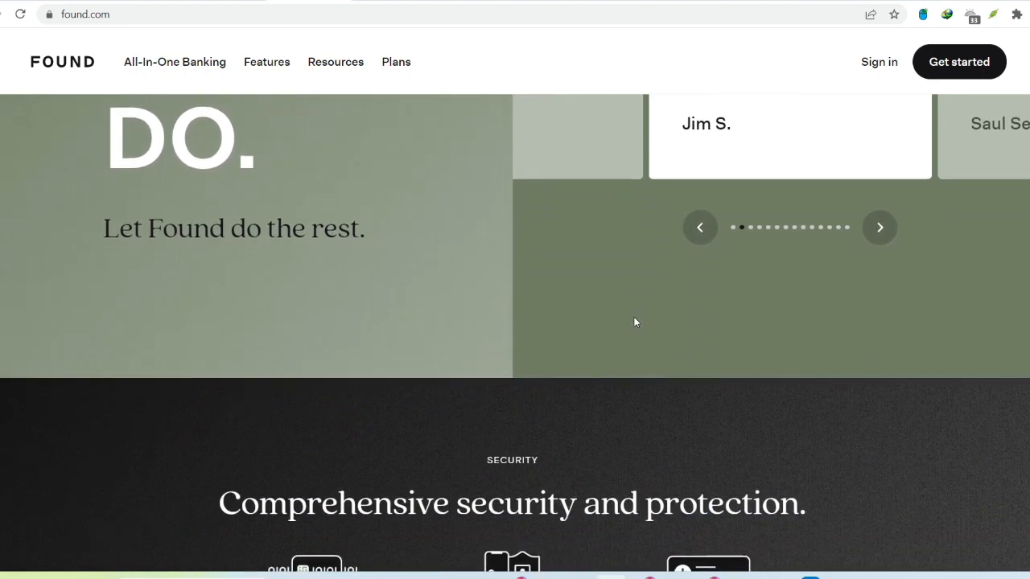
scroll(down, 3)
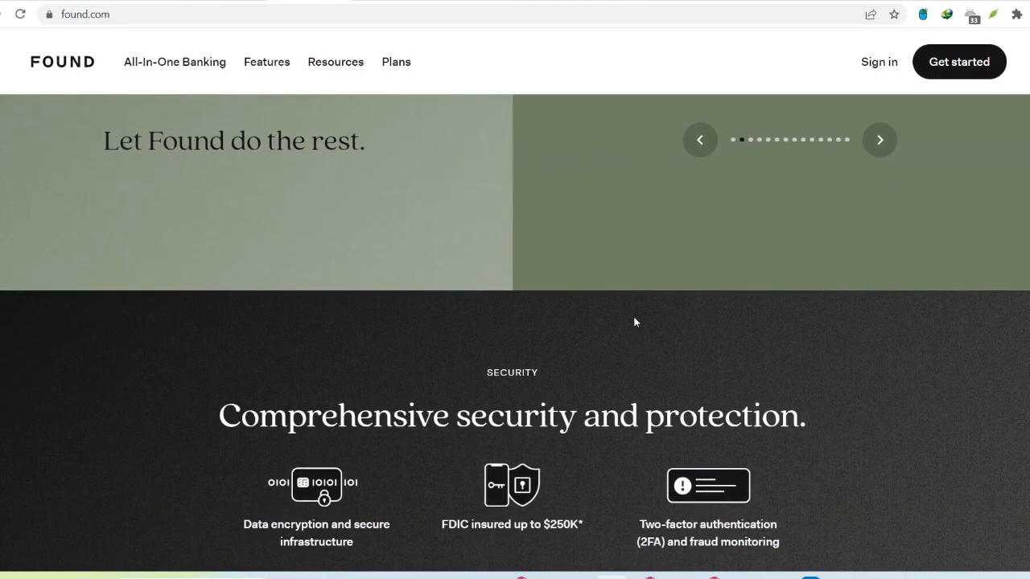
scroll(down, 3)
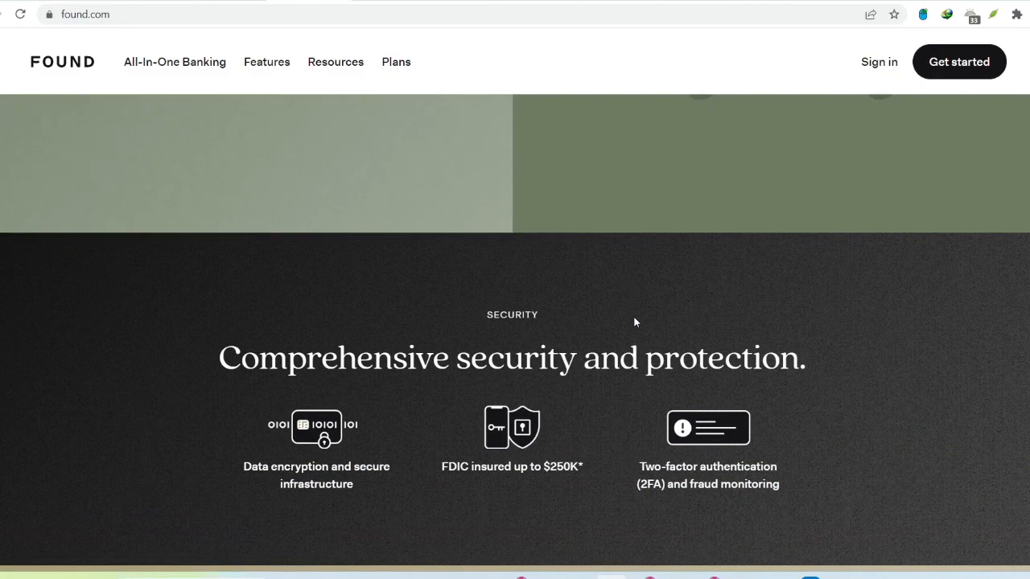
scroll(down, 3)
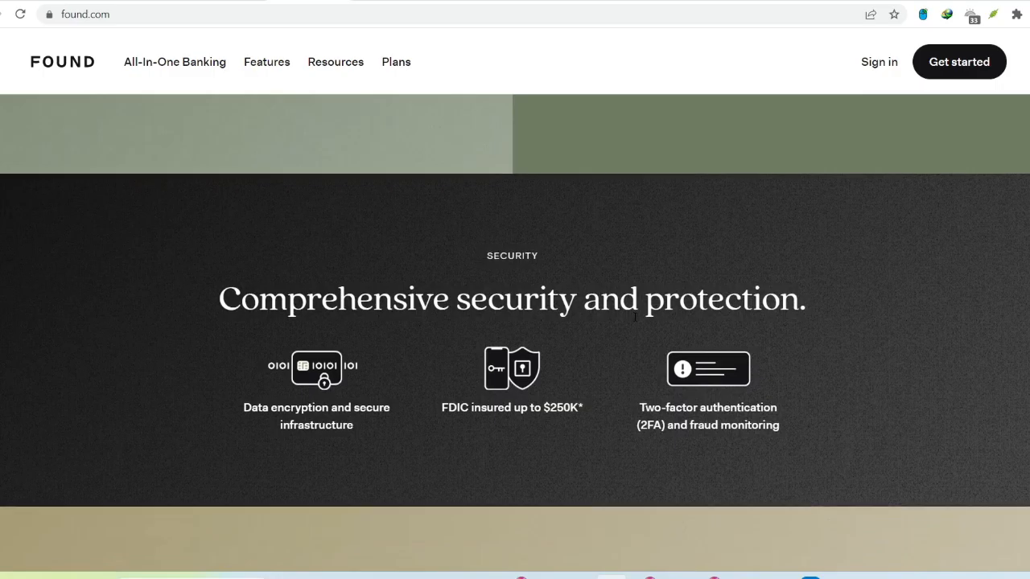
scroll(down, 3)
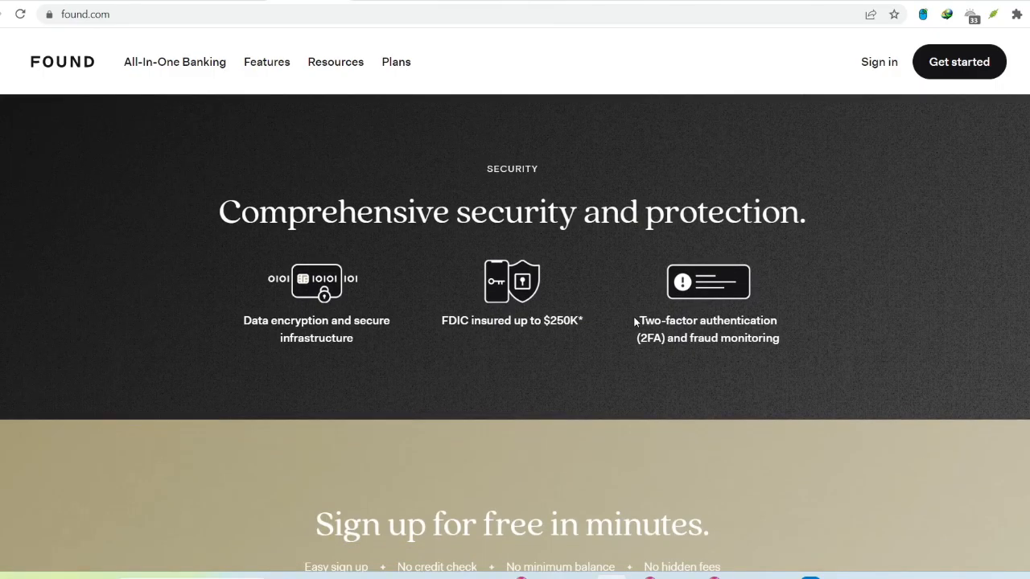
scroll(down, 3)
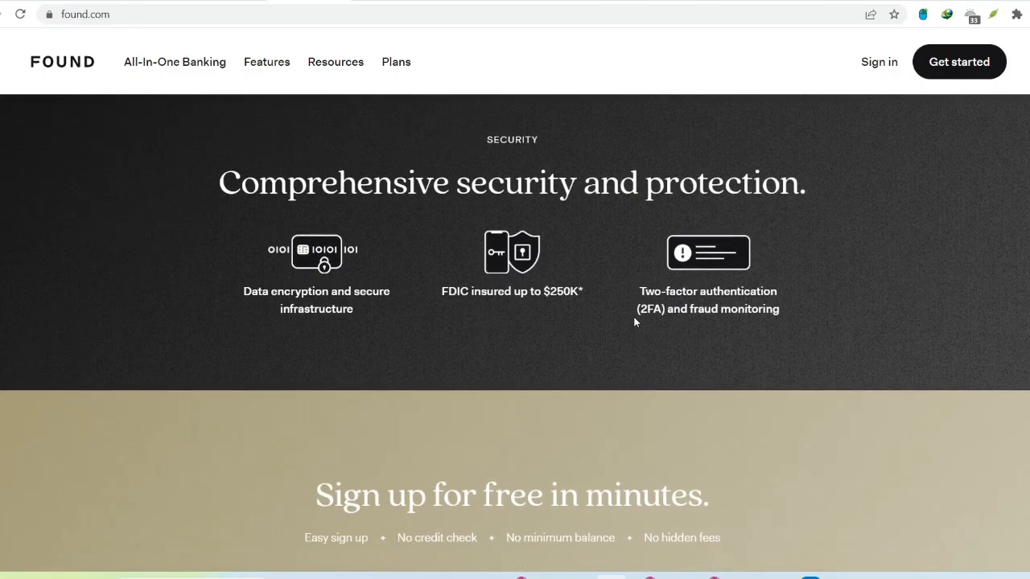
scroll(down, 3)
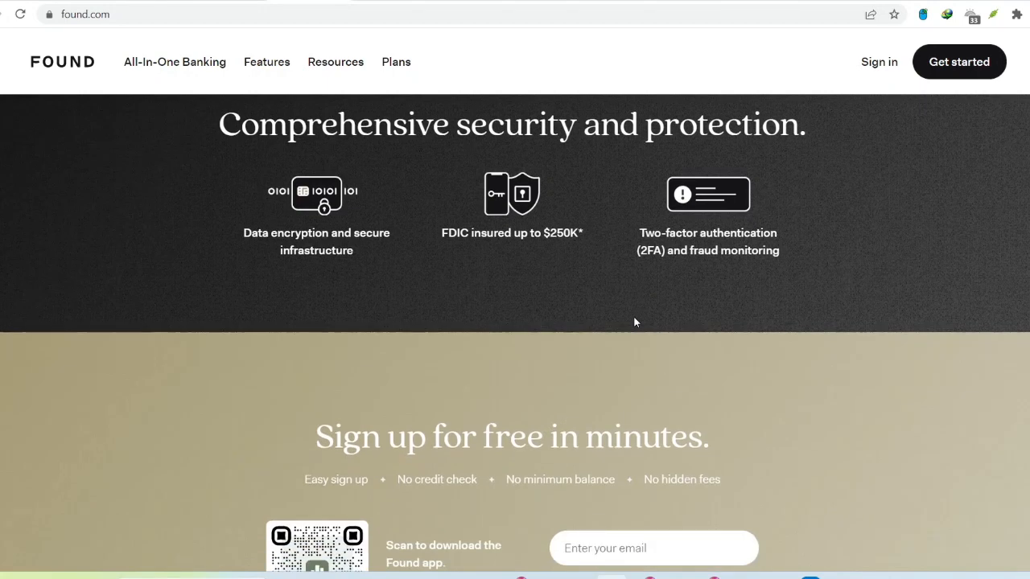
scroll(down, 3)
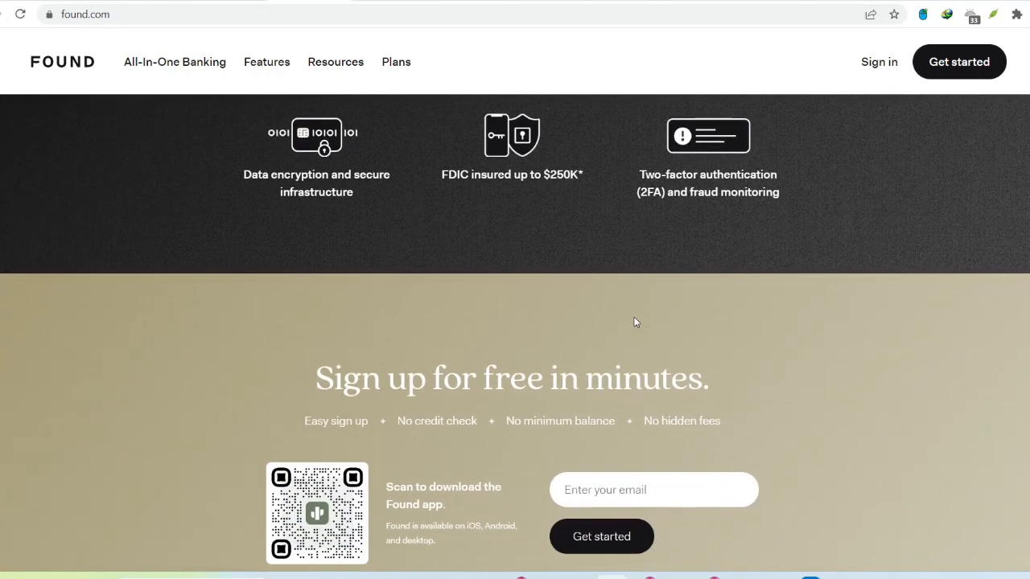
scroll(down, 3)
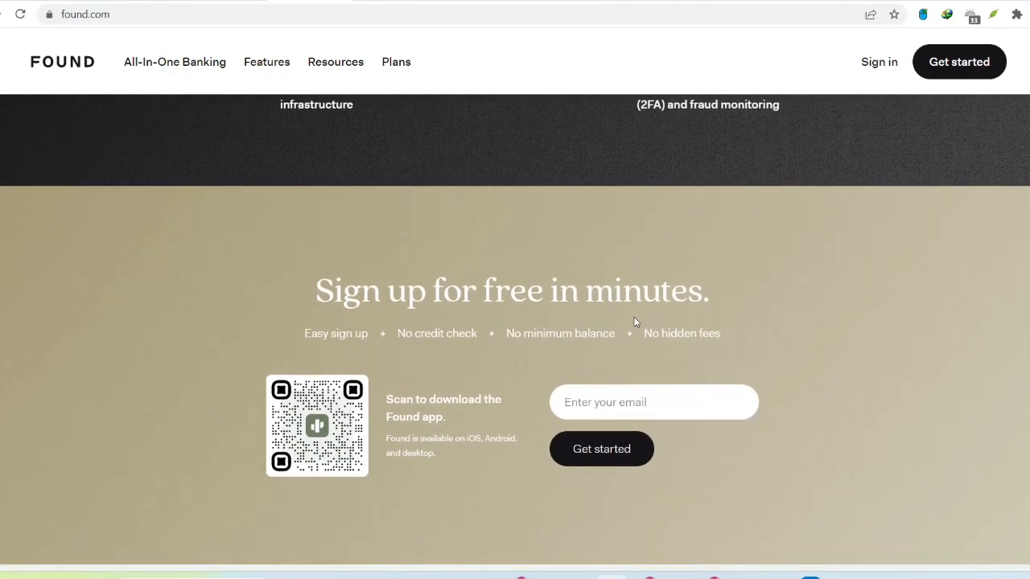
scroll(down, 3)
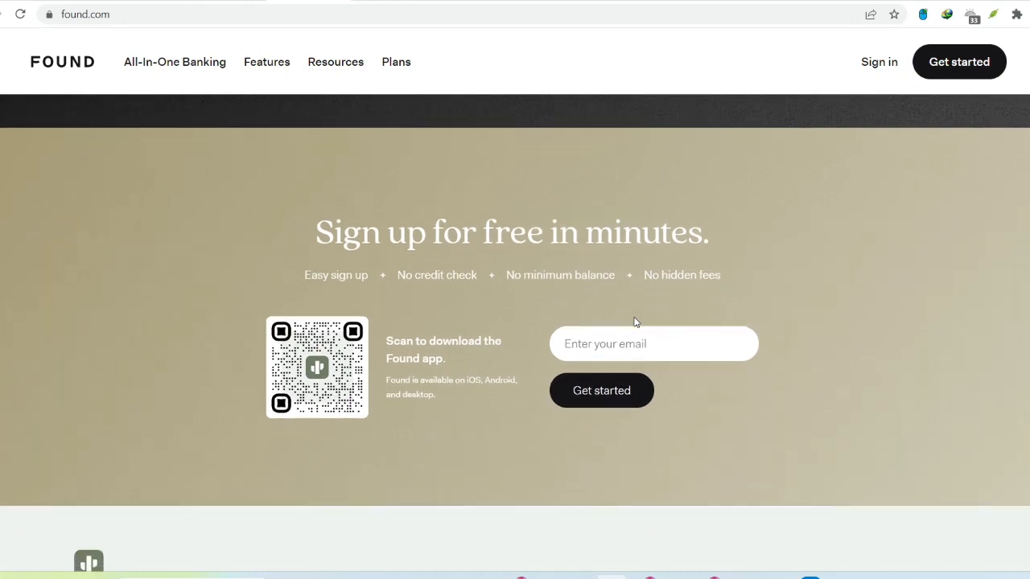
scroll(down, 3)
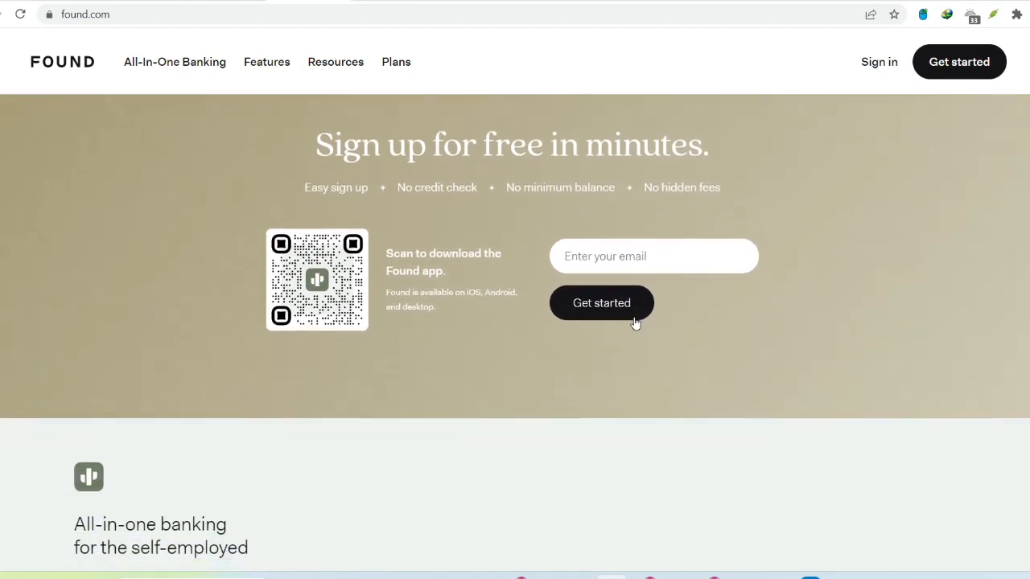